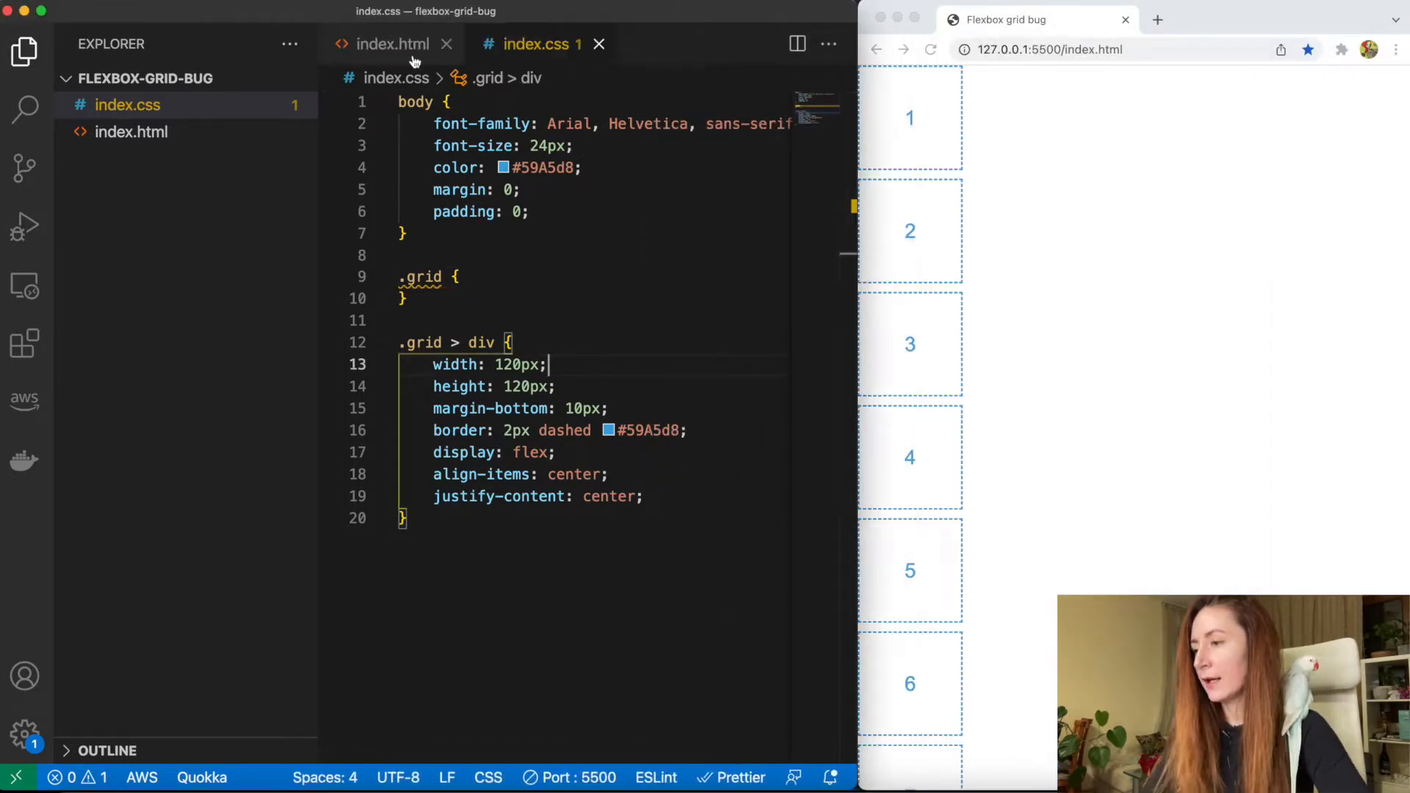
Review index.html's nine numbered divs, glancing at index.css and returning to the markup
left_click(388, 42)
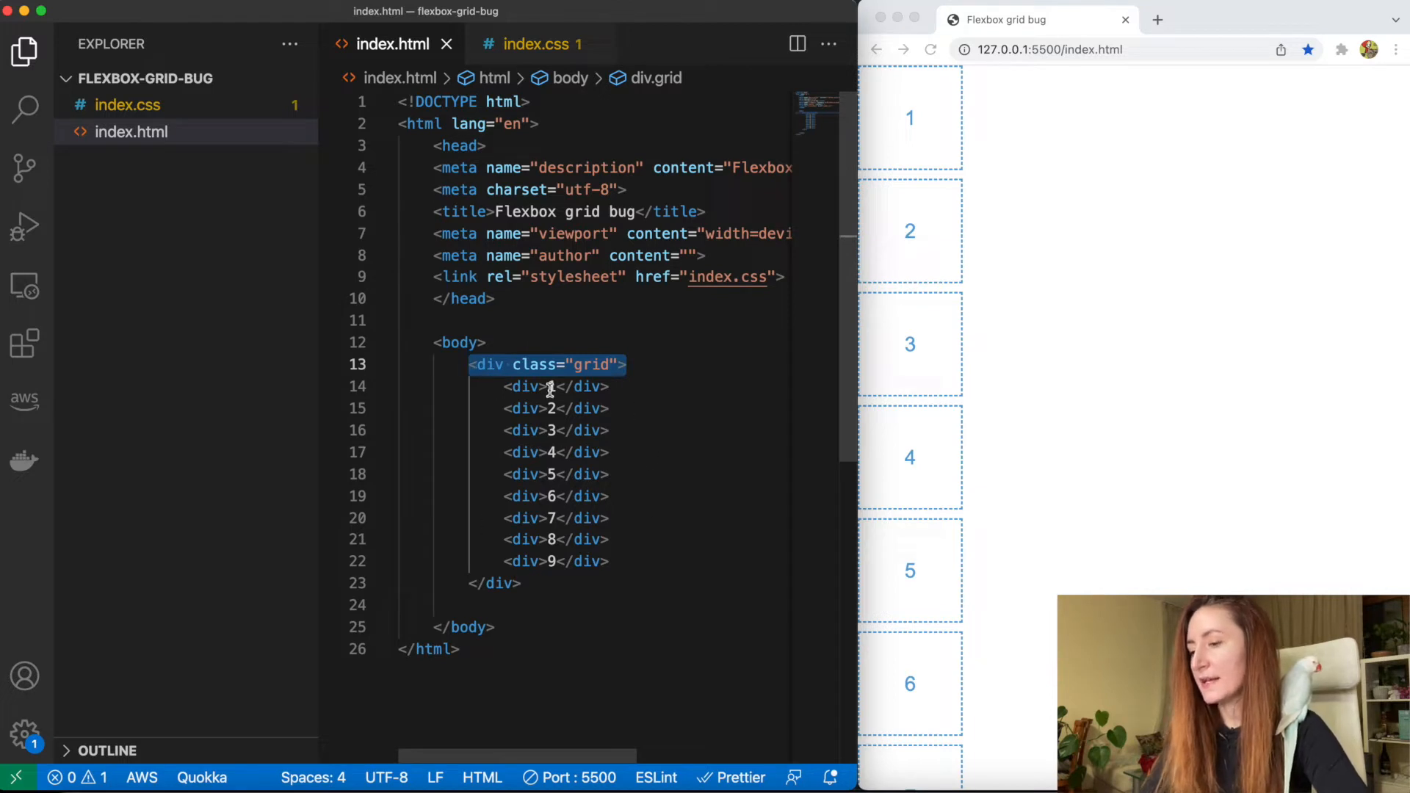
left_click(532, 42)
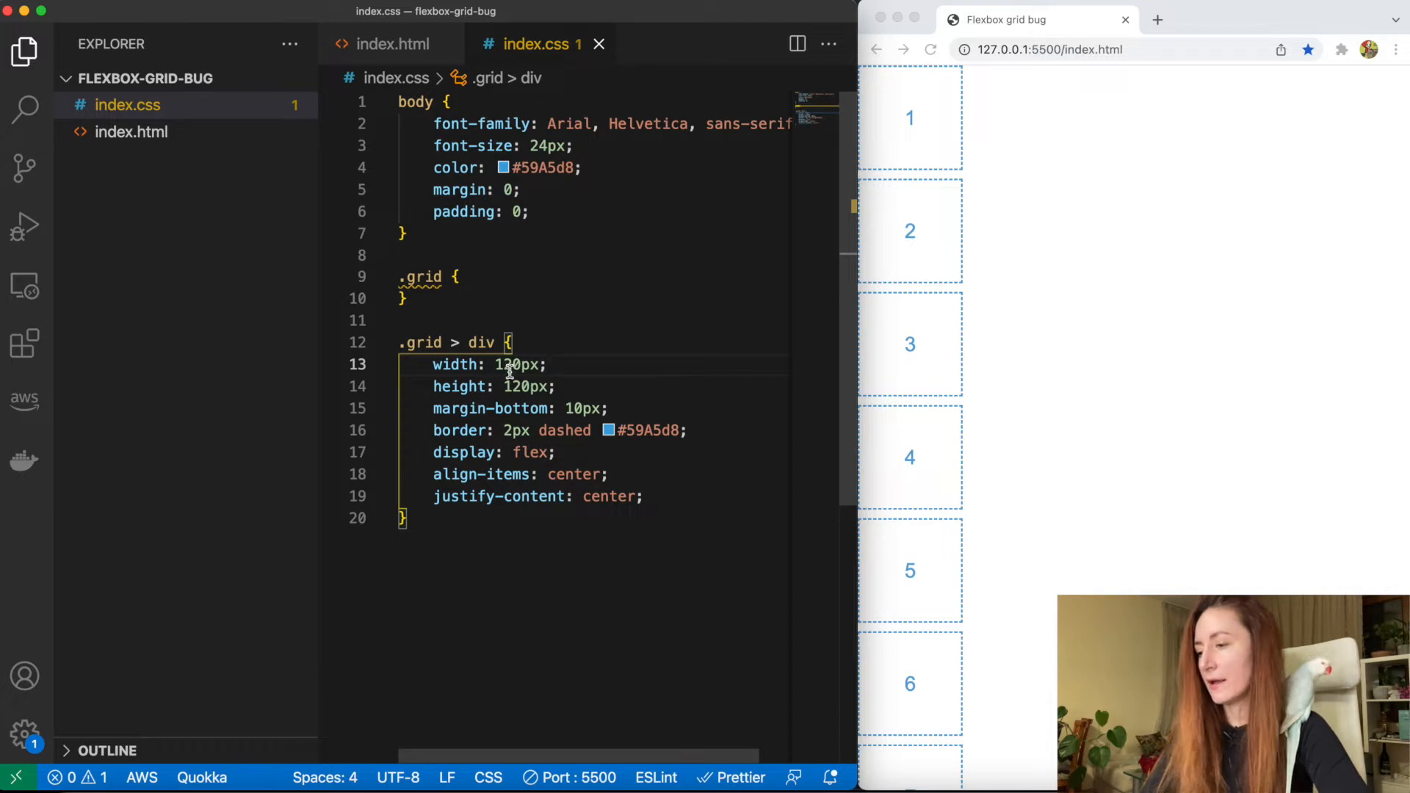
left_click(388, 42)
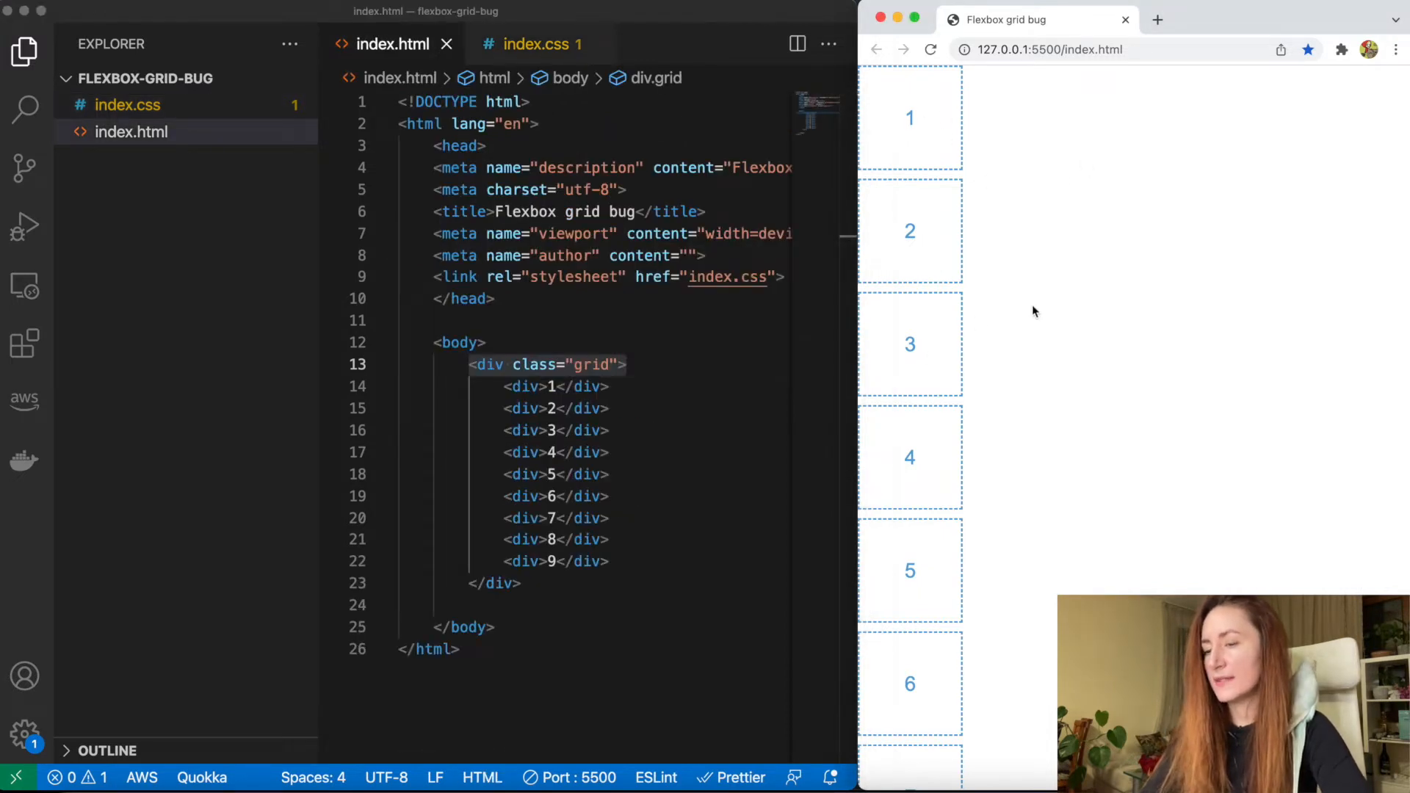
mouse_move(1149, 205)
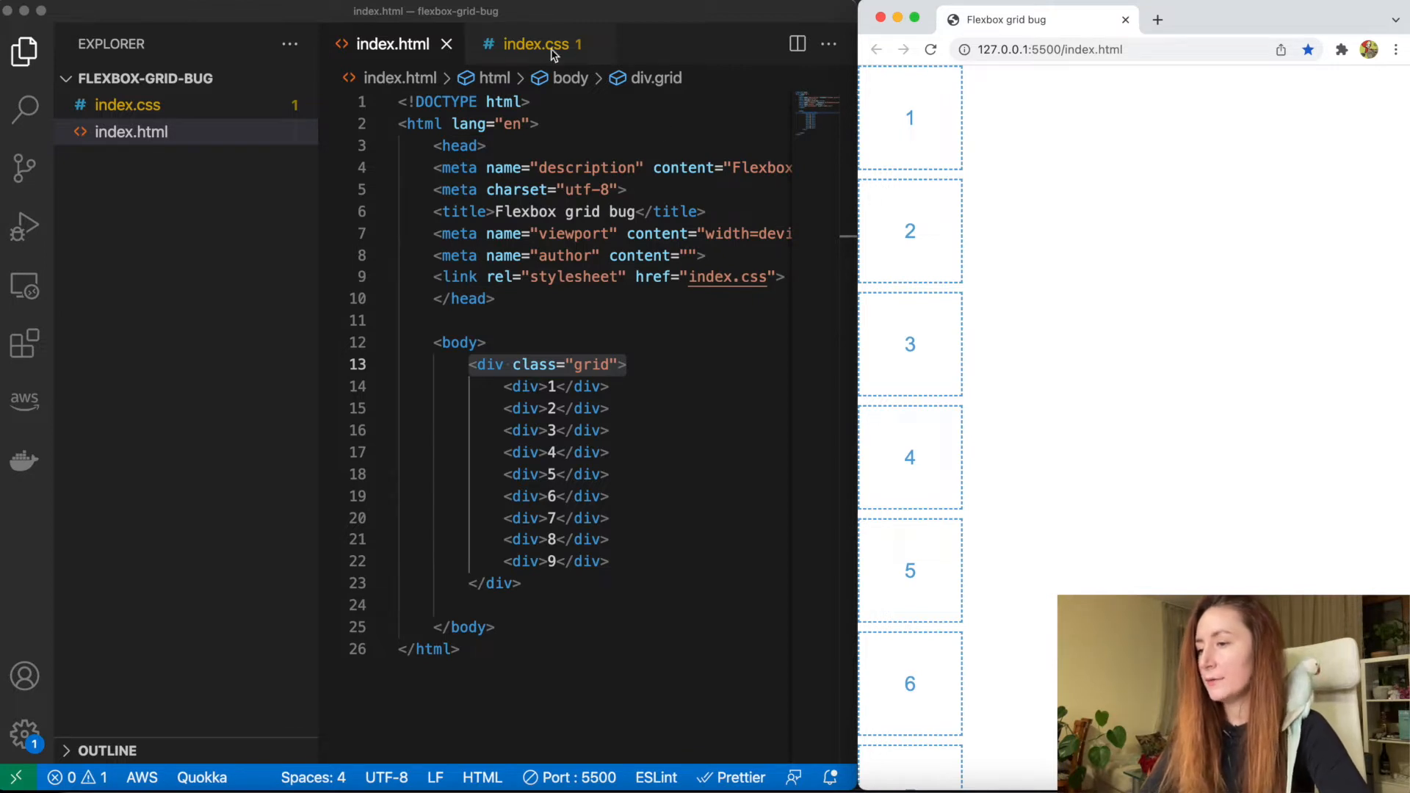
Add display: flex; and flex-wrap: wrap; to the .grid rule in index.css
left_click(532, 44)
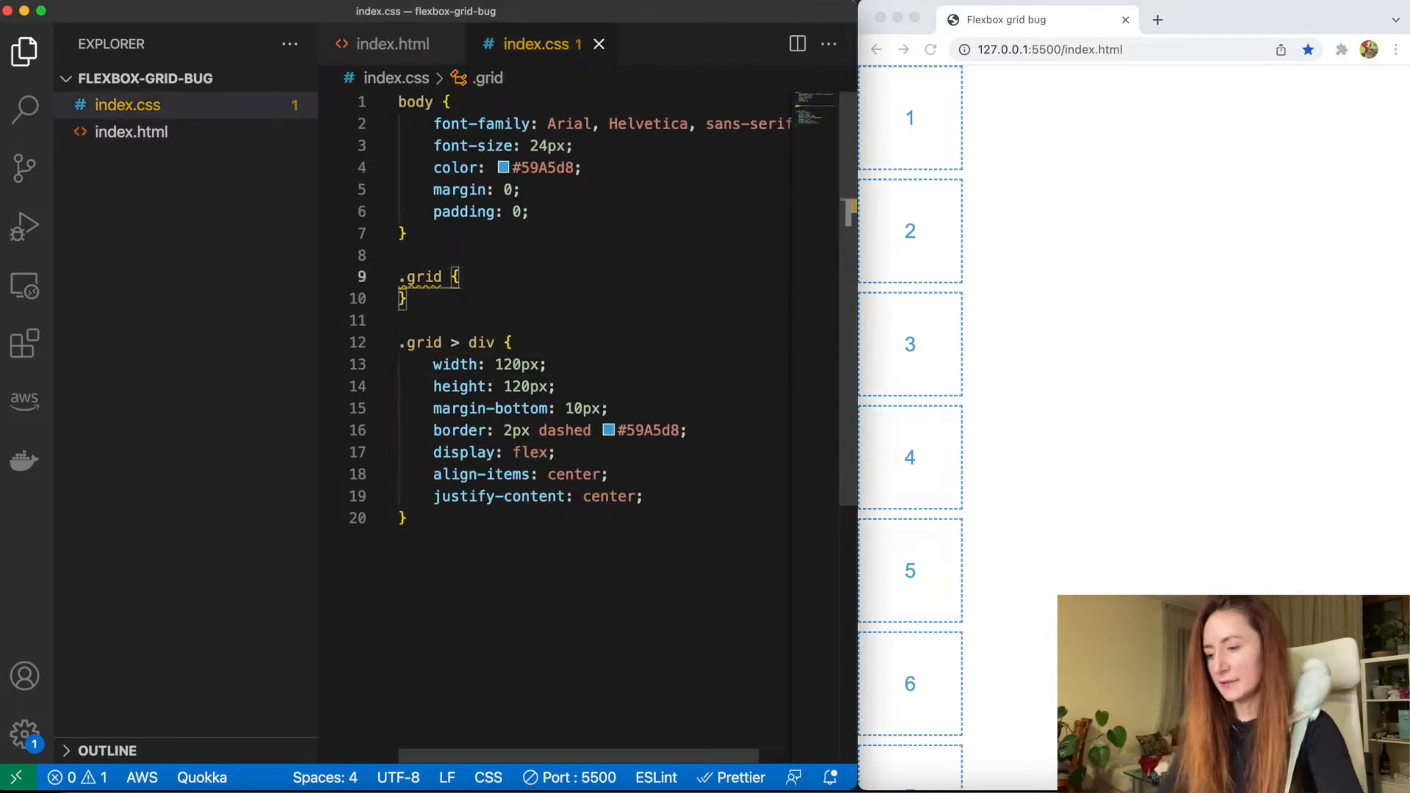
type("display")
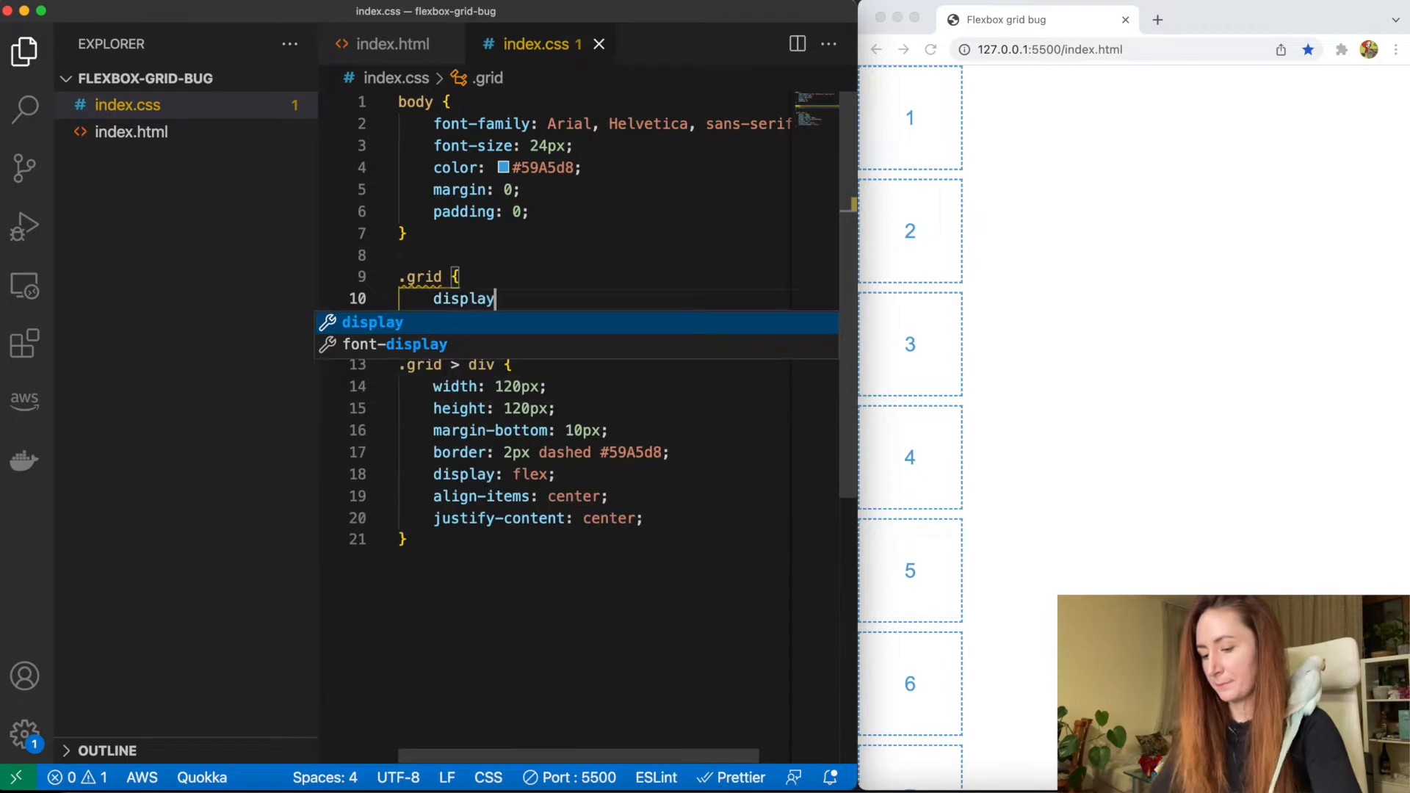
type(": flex;")
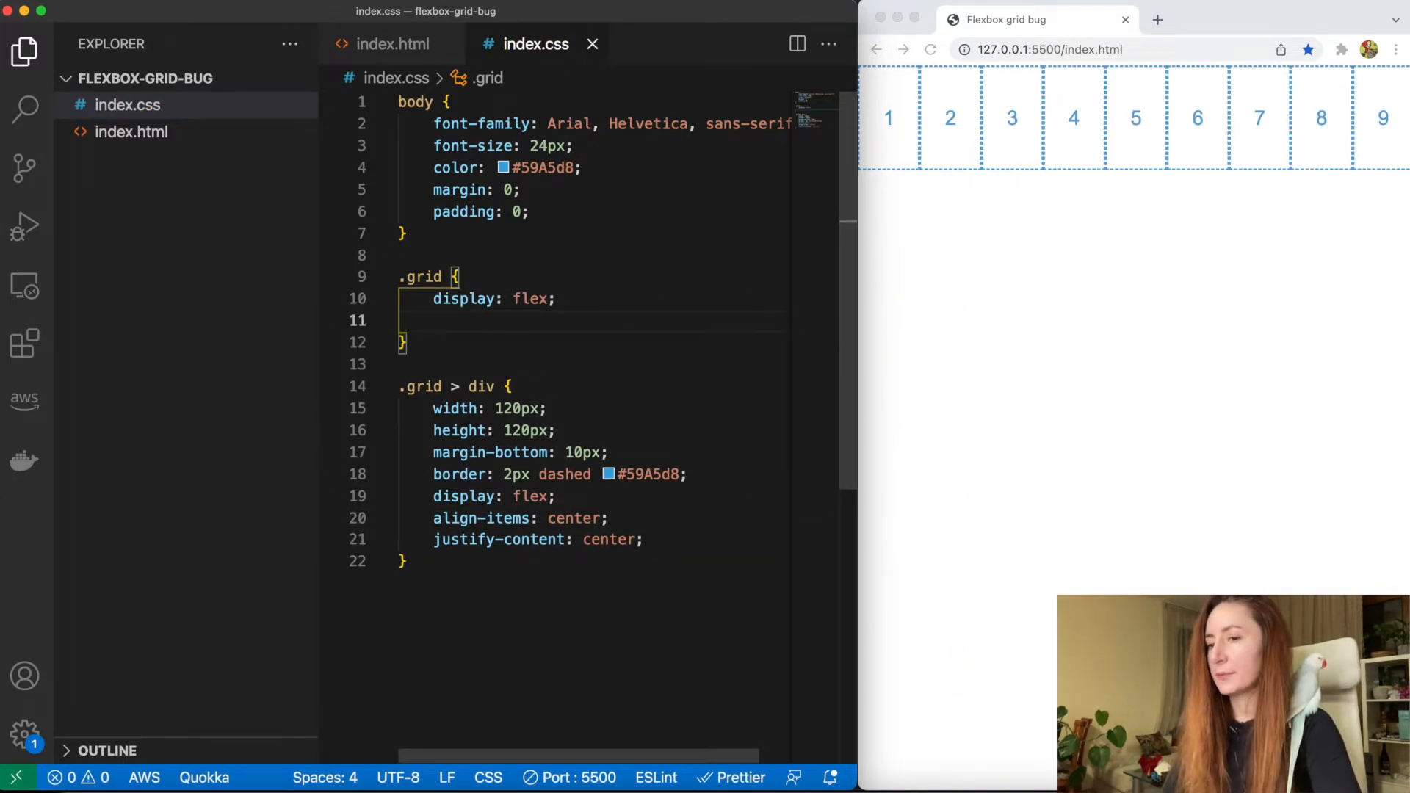
type("fle")
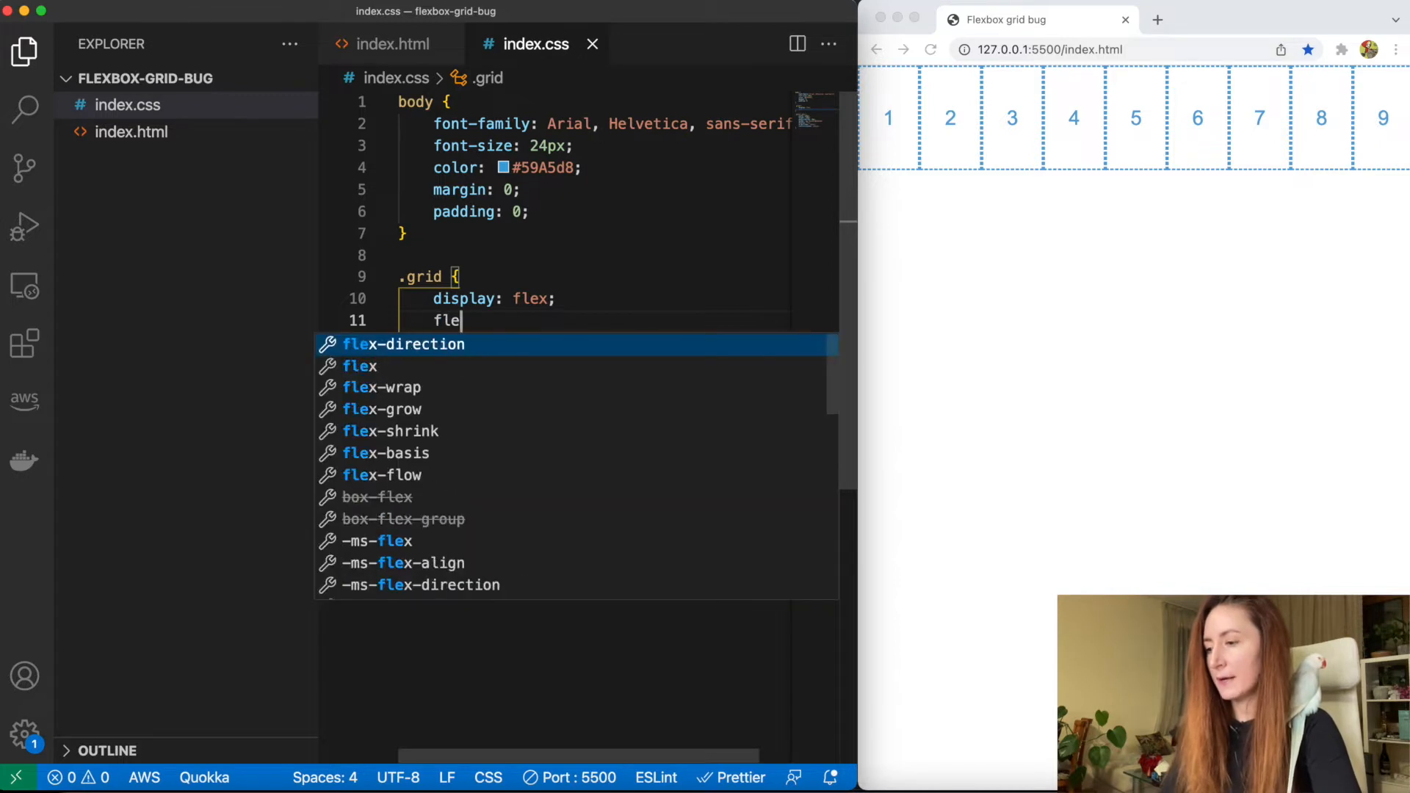
type("x-wrap")
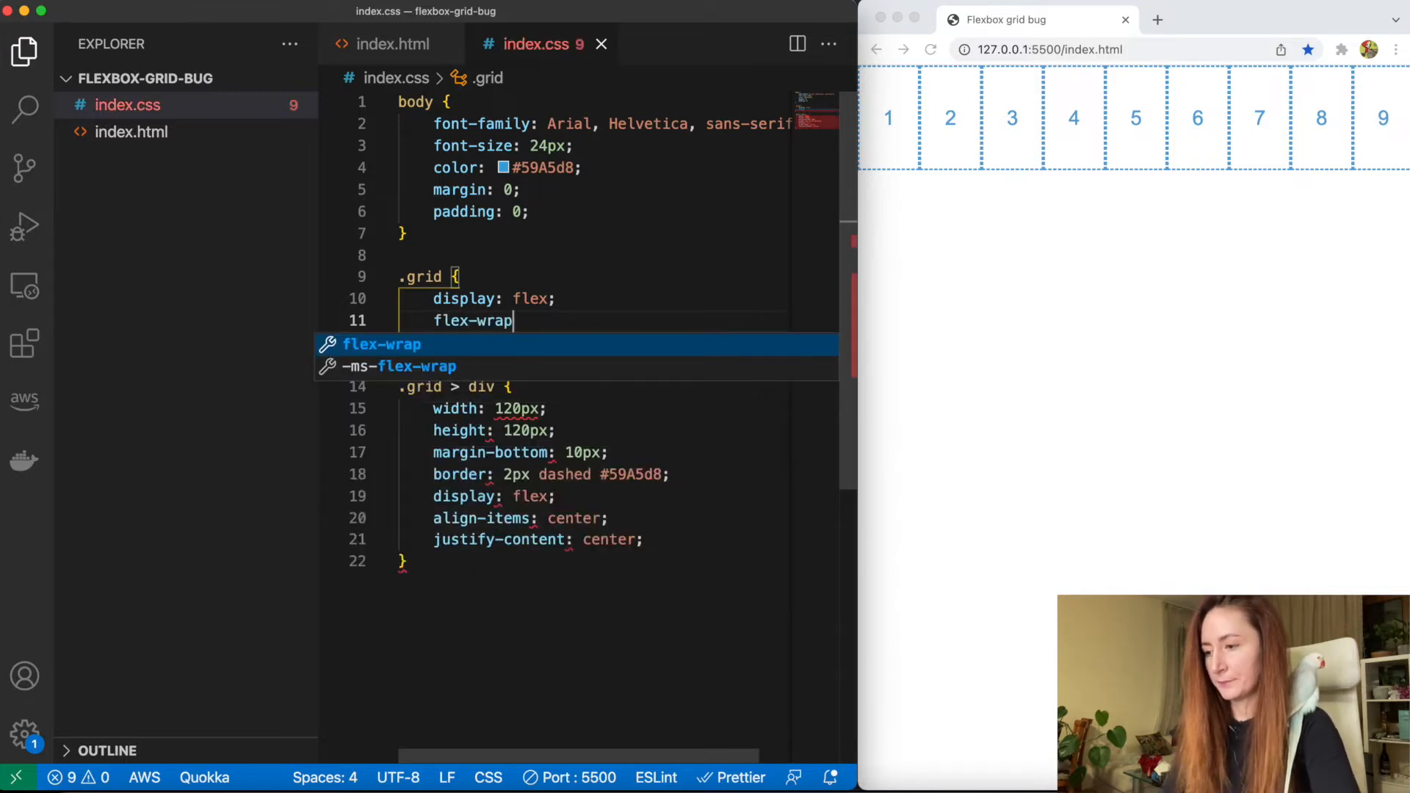
type(": wrap;")
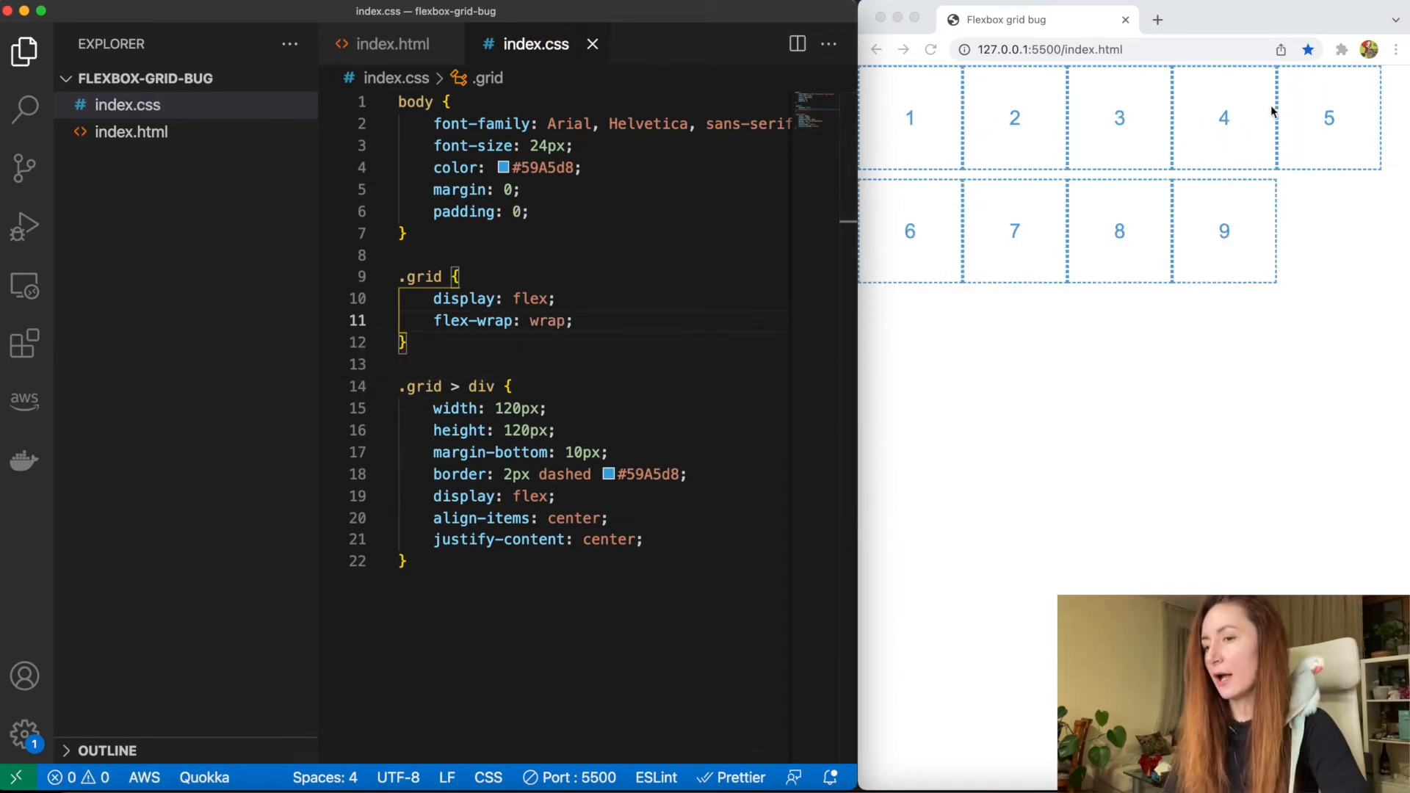
mouse_move(1254, 137)
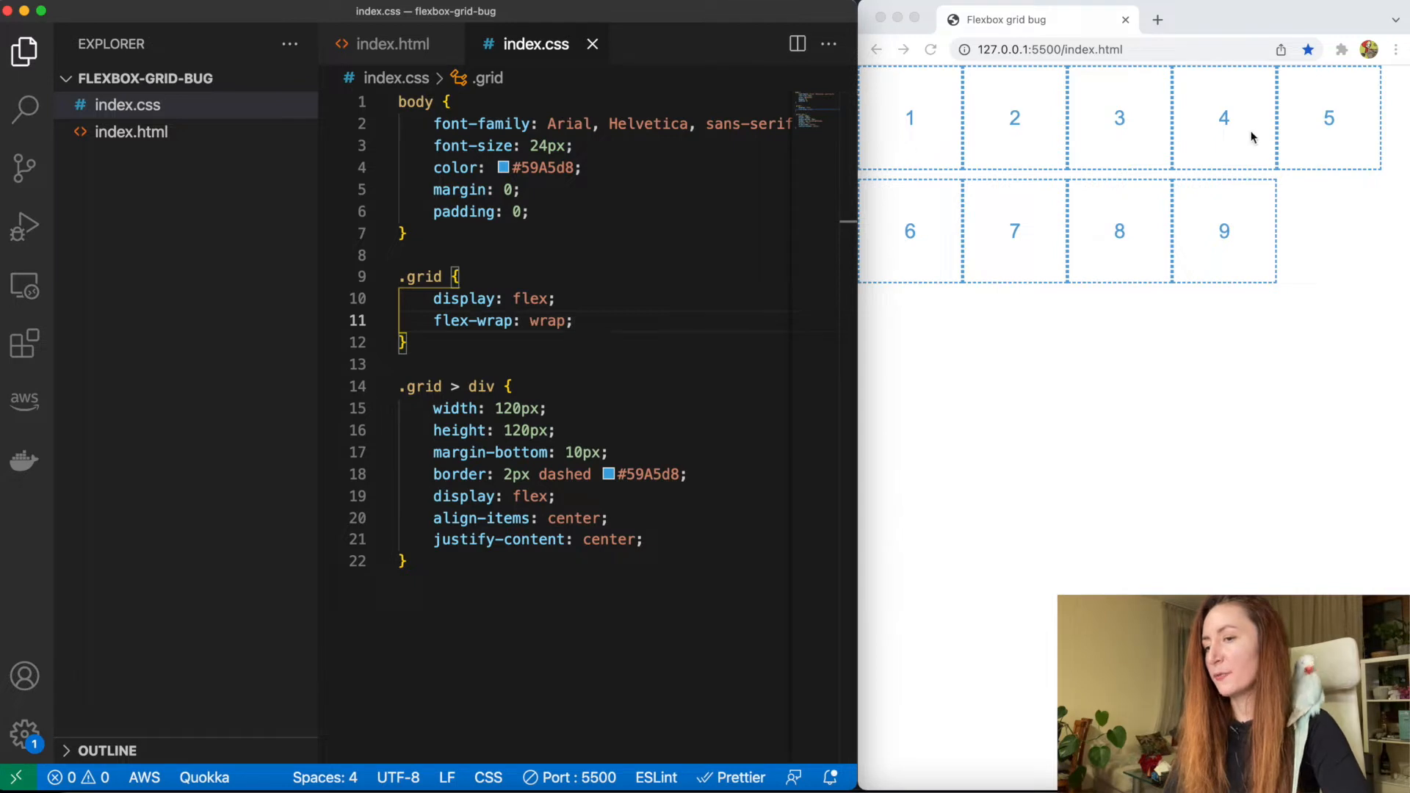
mouse_move(1240, 169)
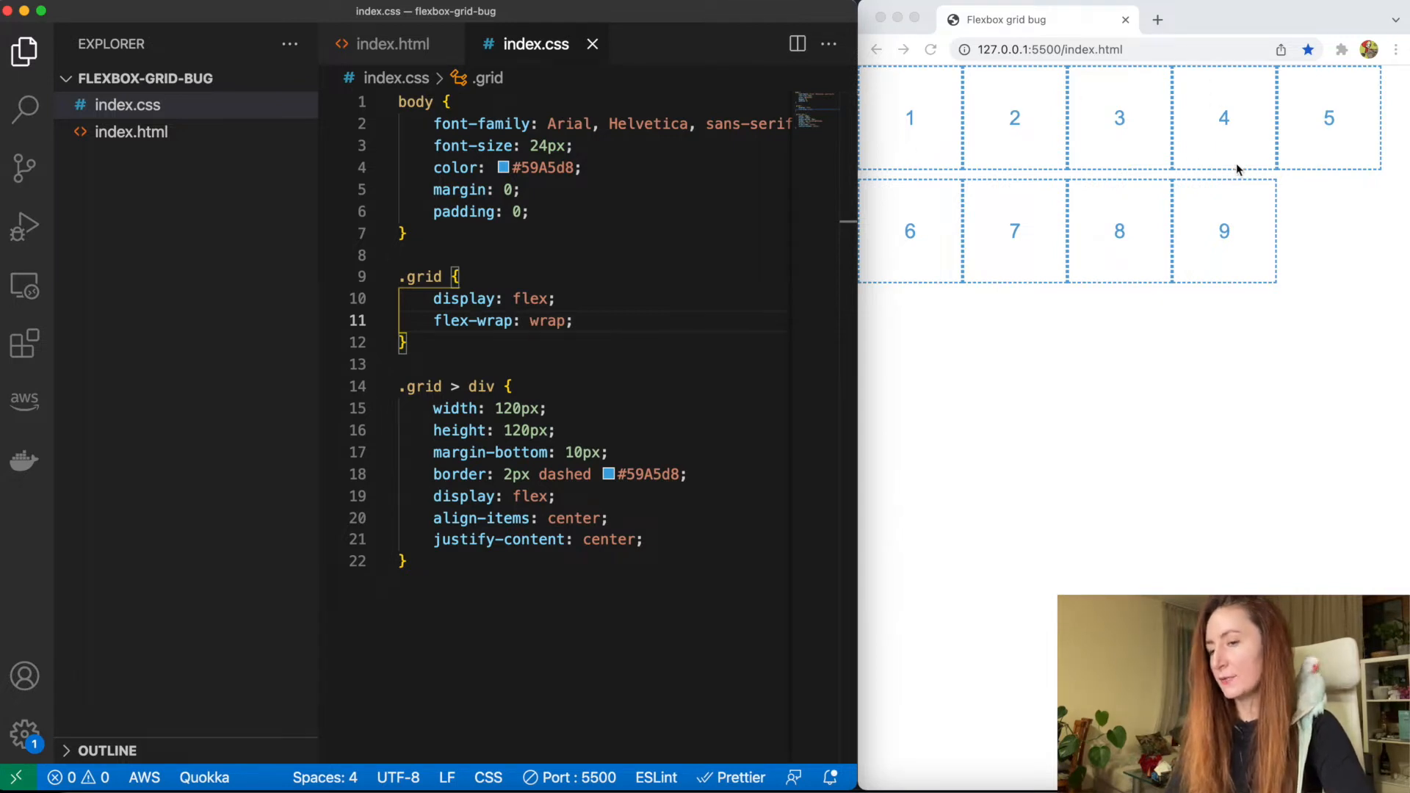
mouse_move(662, 283)
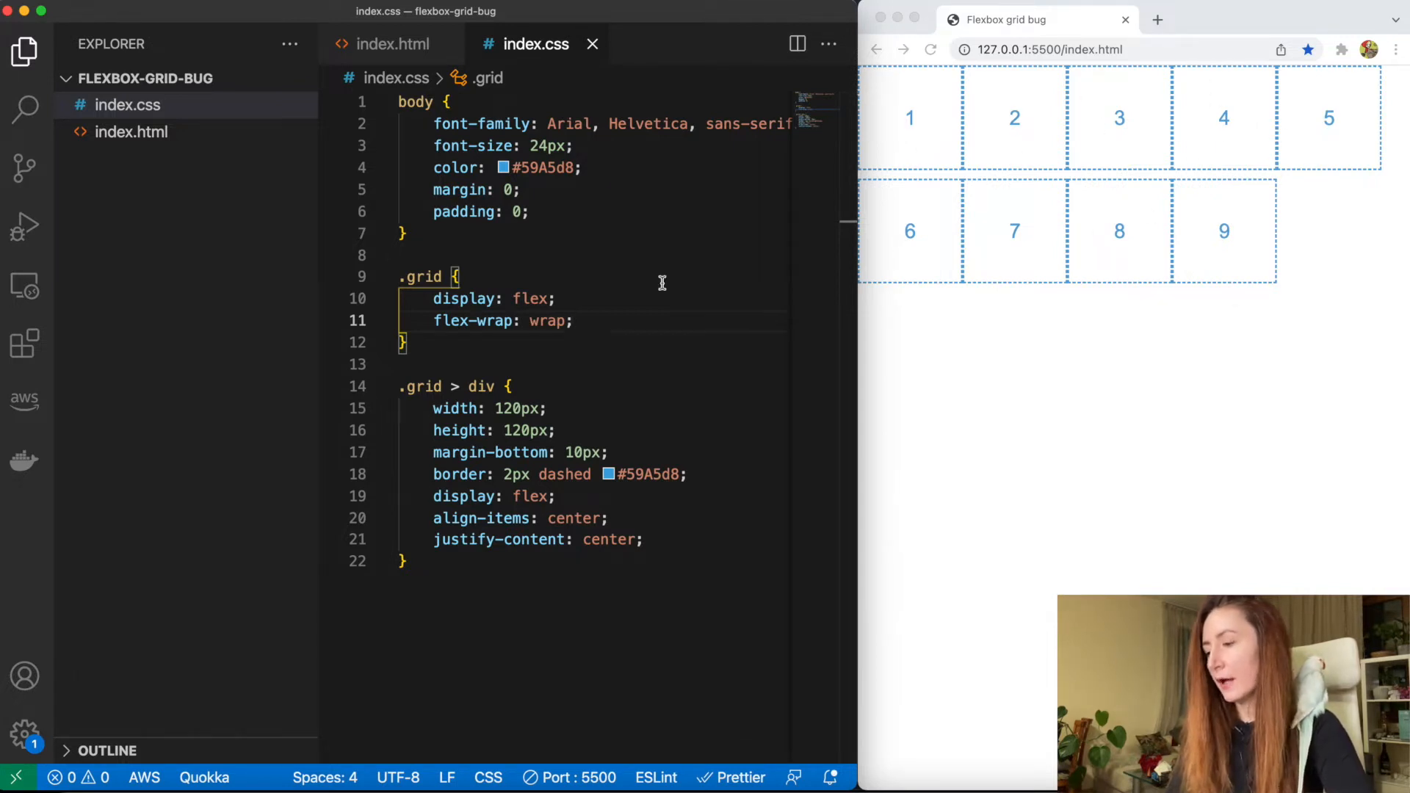
double_click(493, 431)
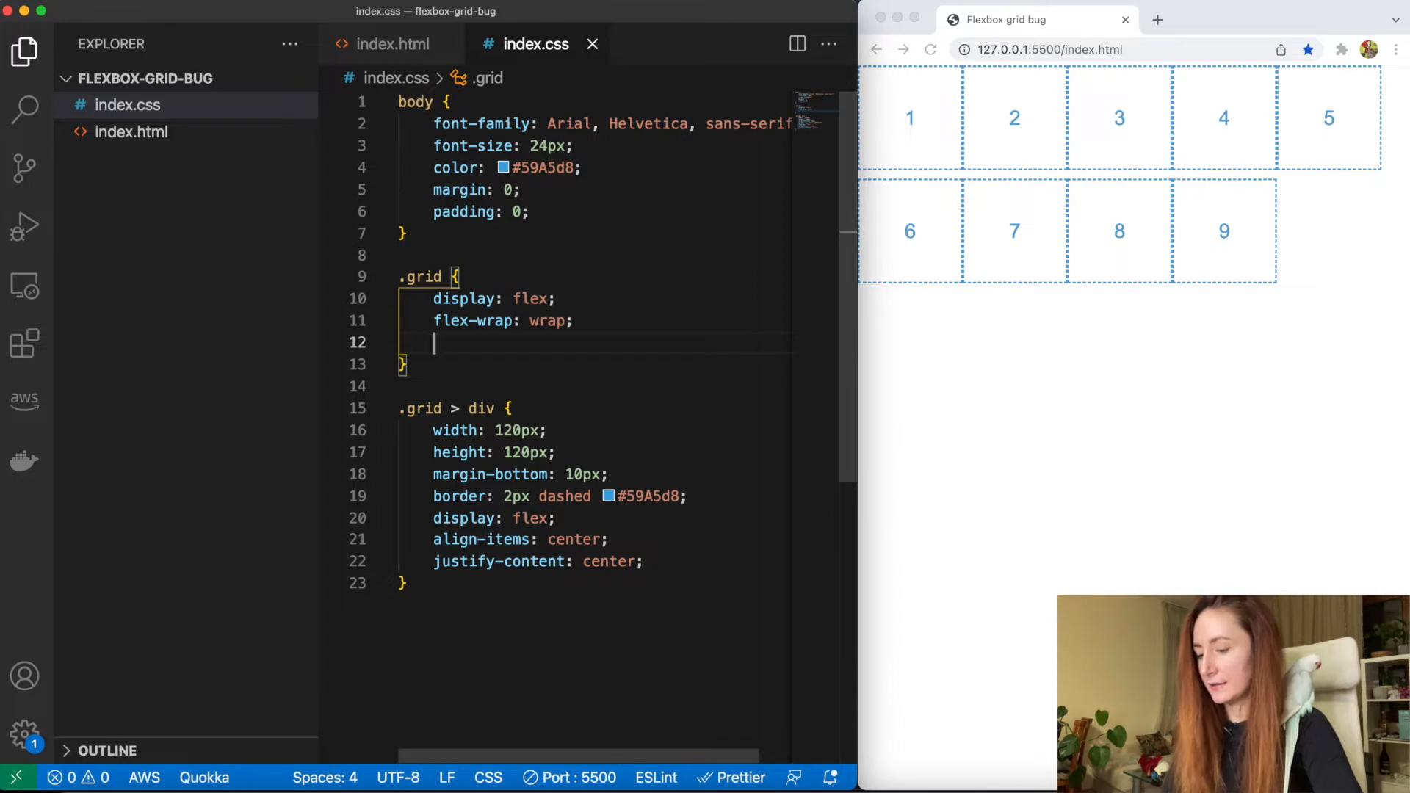
Add width: 400px; and margin: 30px auto; to the .grid rule
type("width: 4")
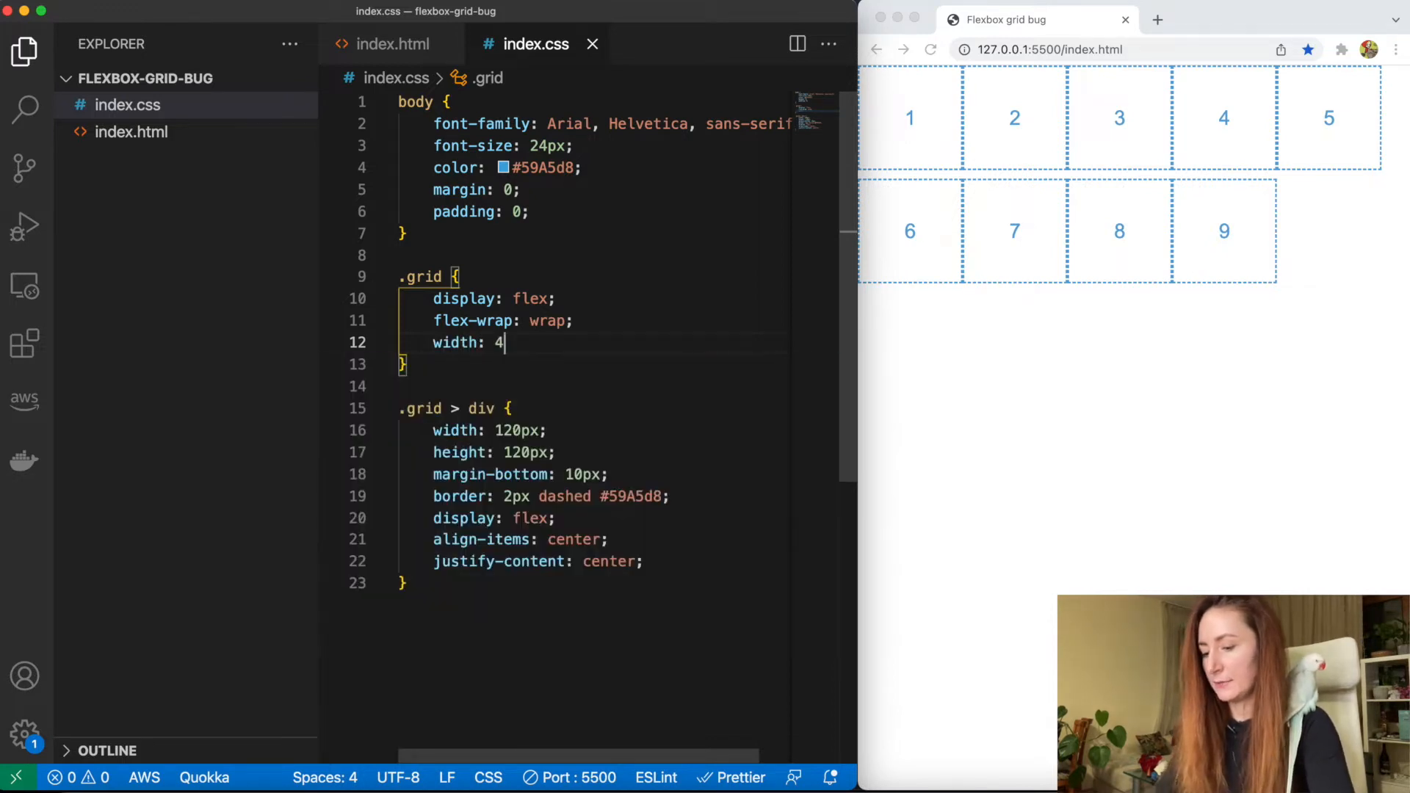
type("00px;")
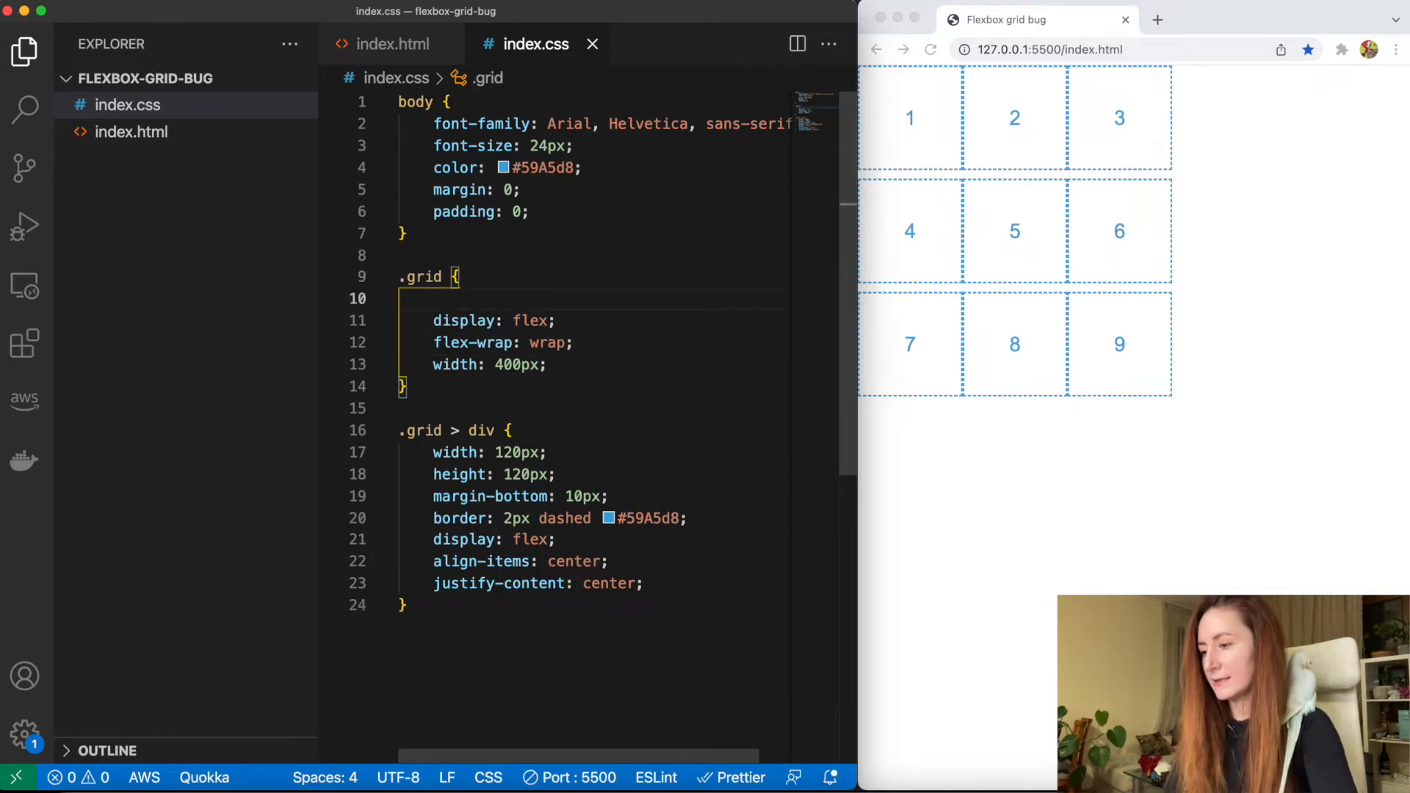
type("margin: 30px")
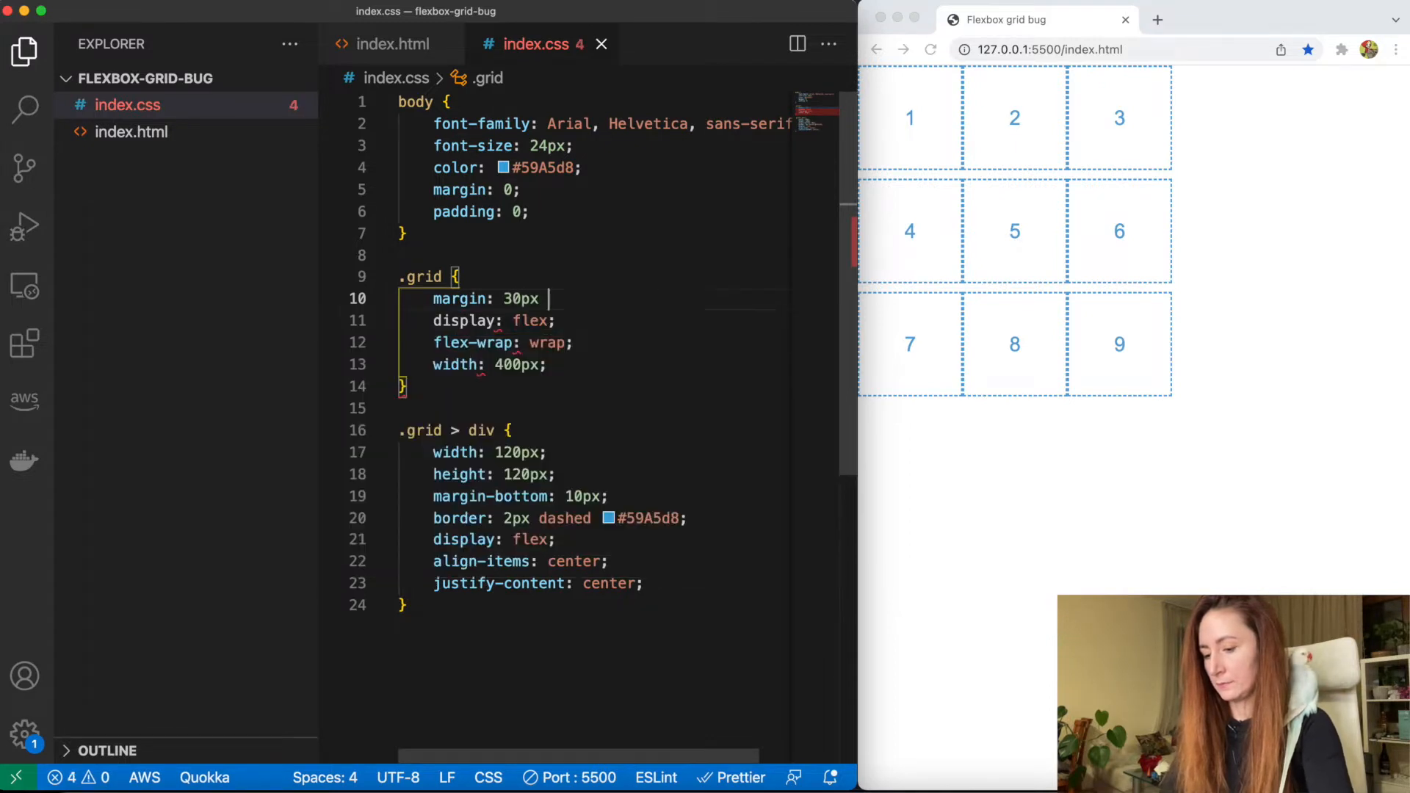
type("auto;")
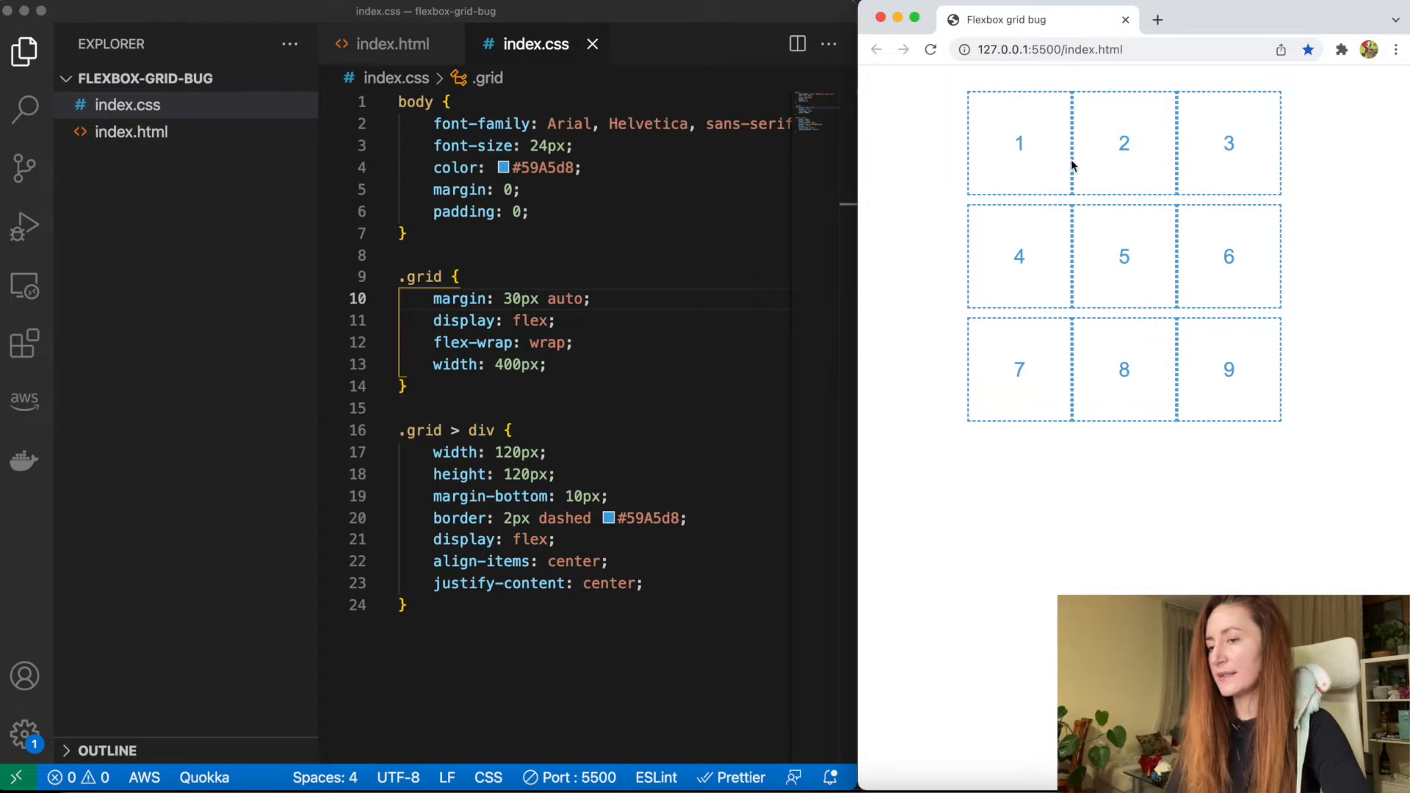
mouse_move(1200, 163)
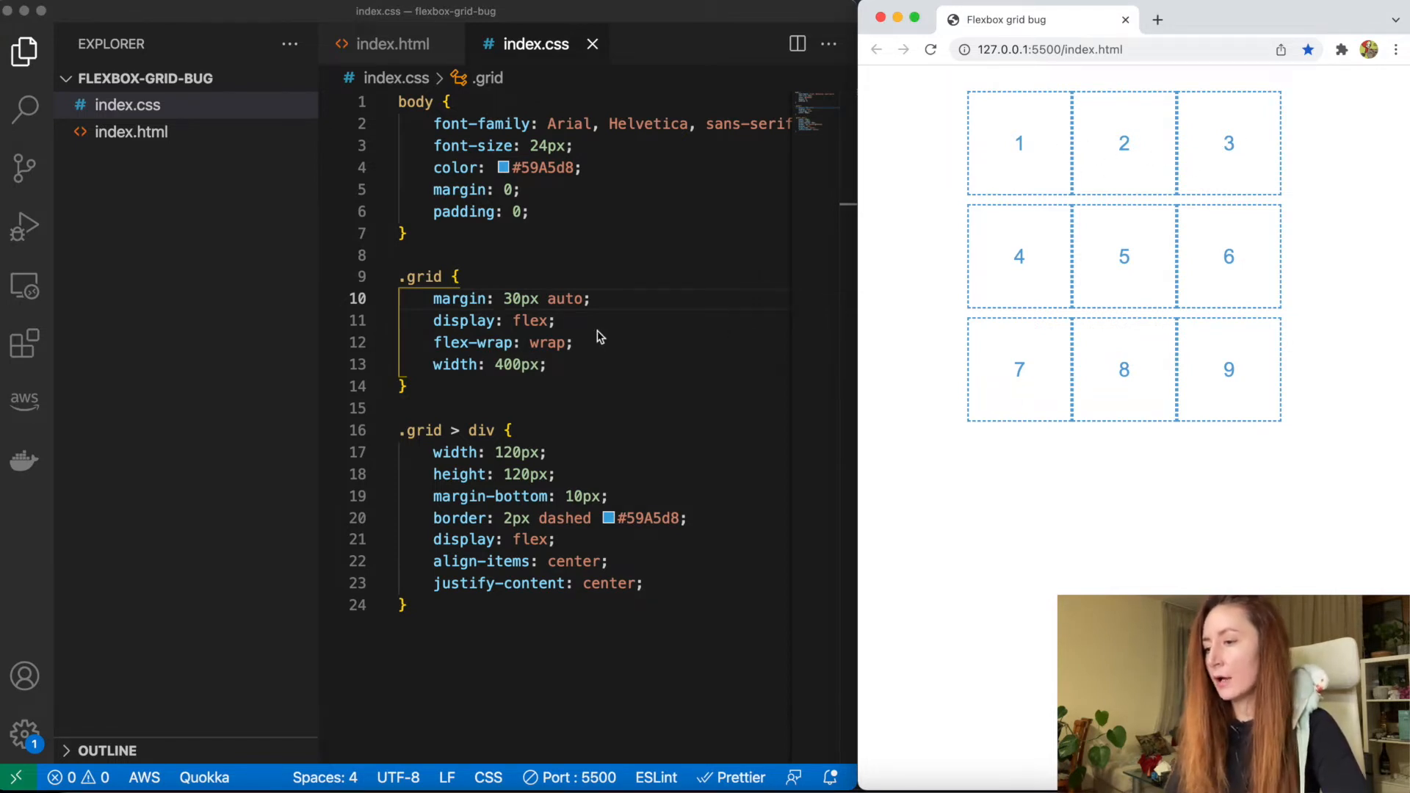
Add margin-left: 5px to the .grid > div rule after height
double_click(530, 495)
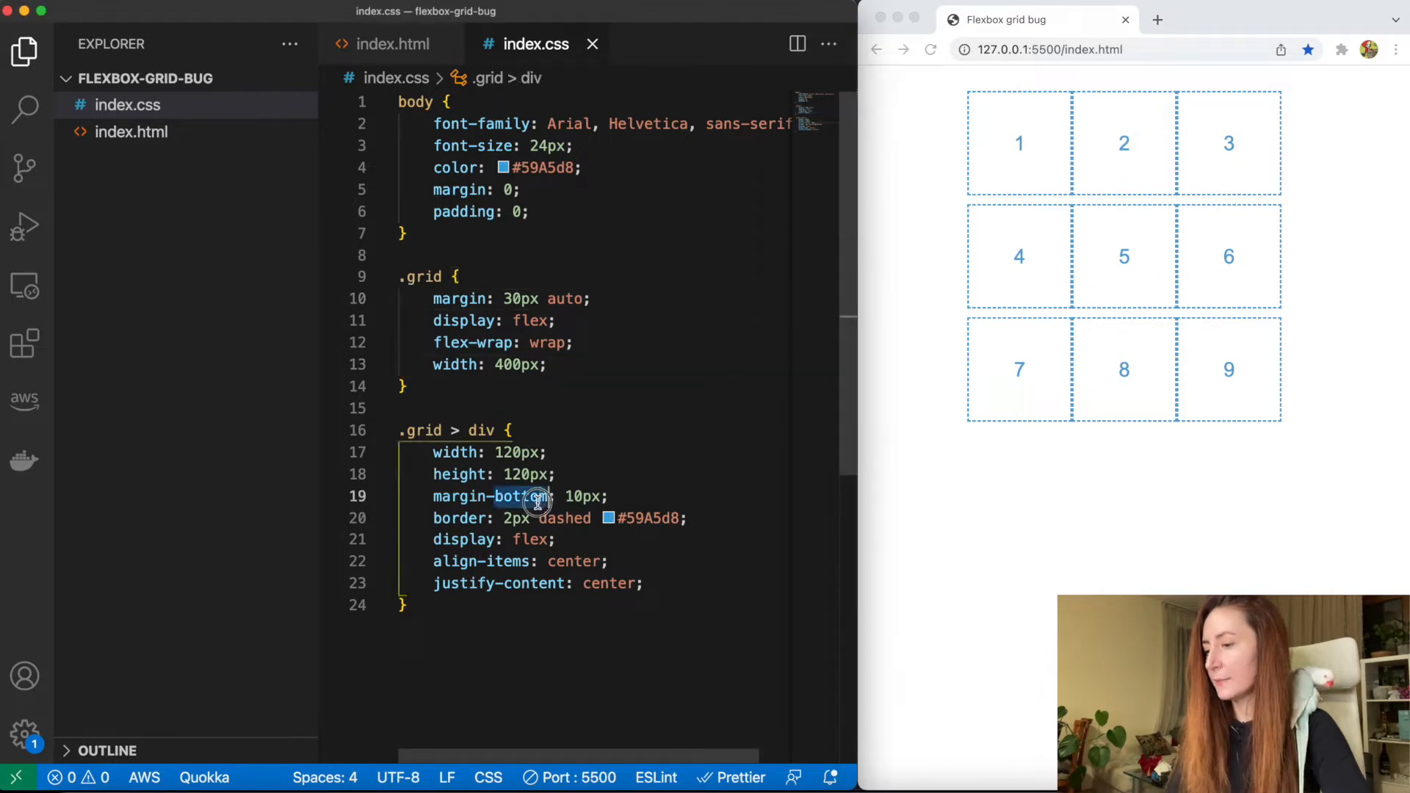
triple_click(520, 495)
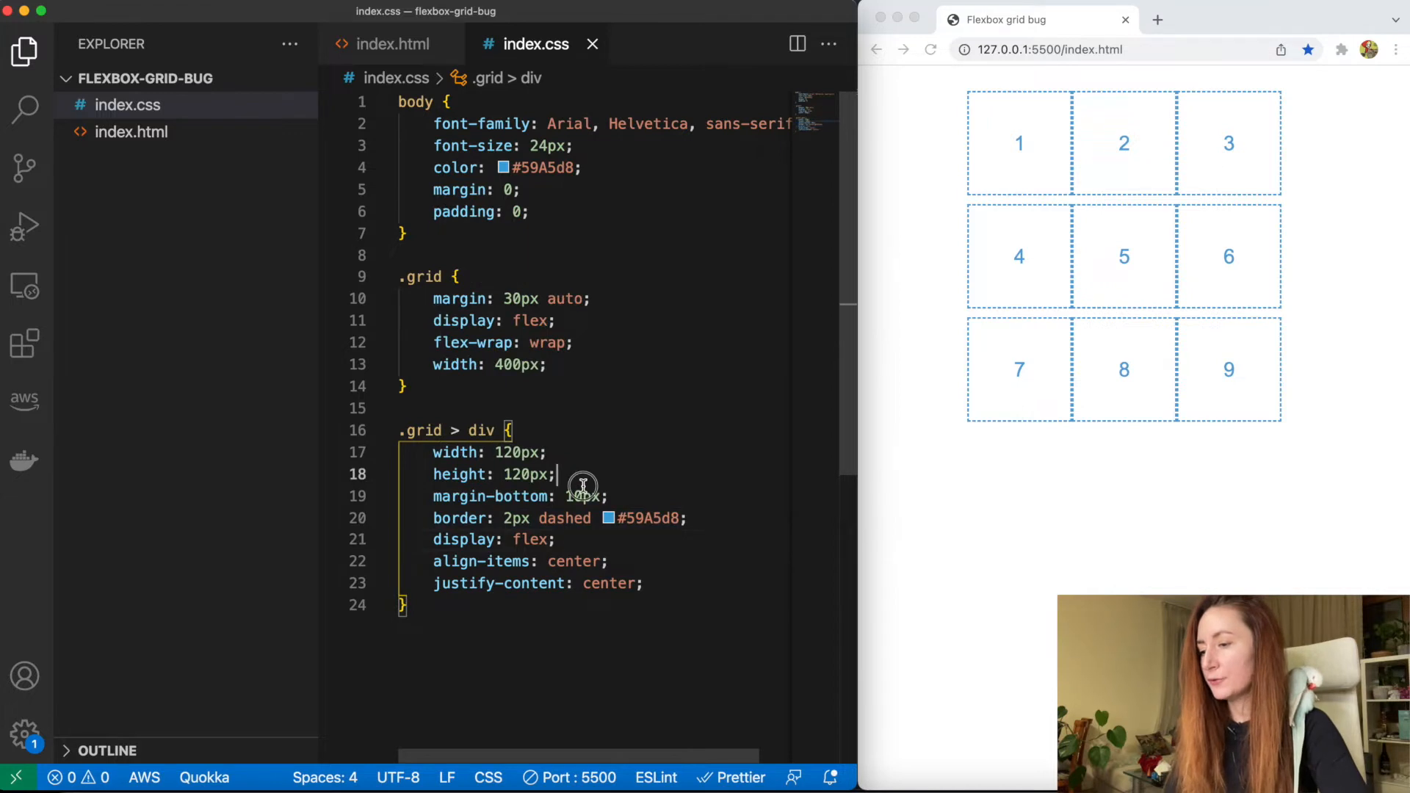
type("margi")
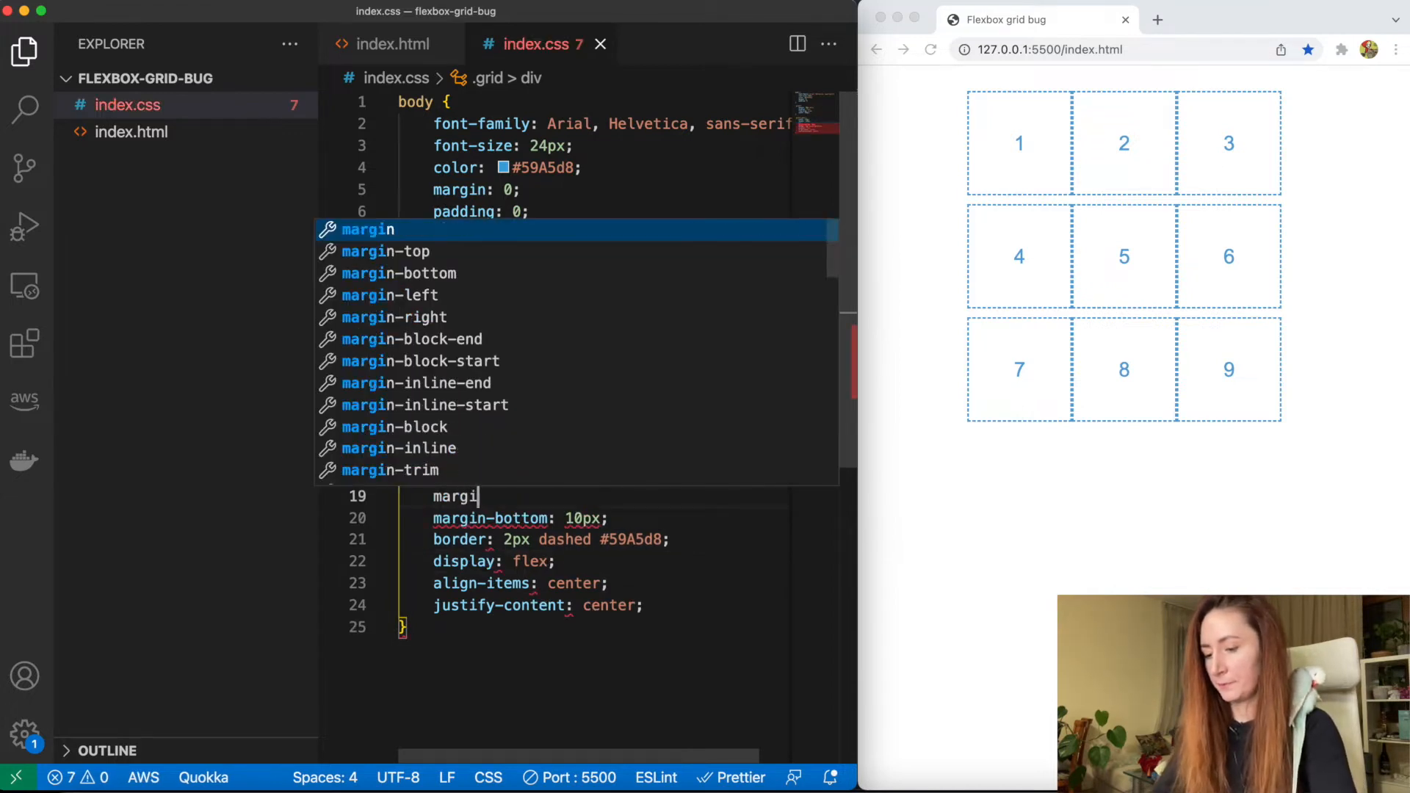
type("n-")
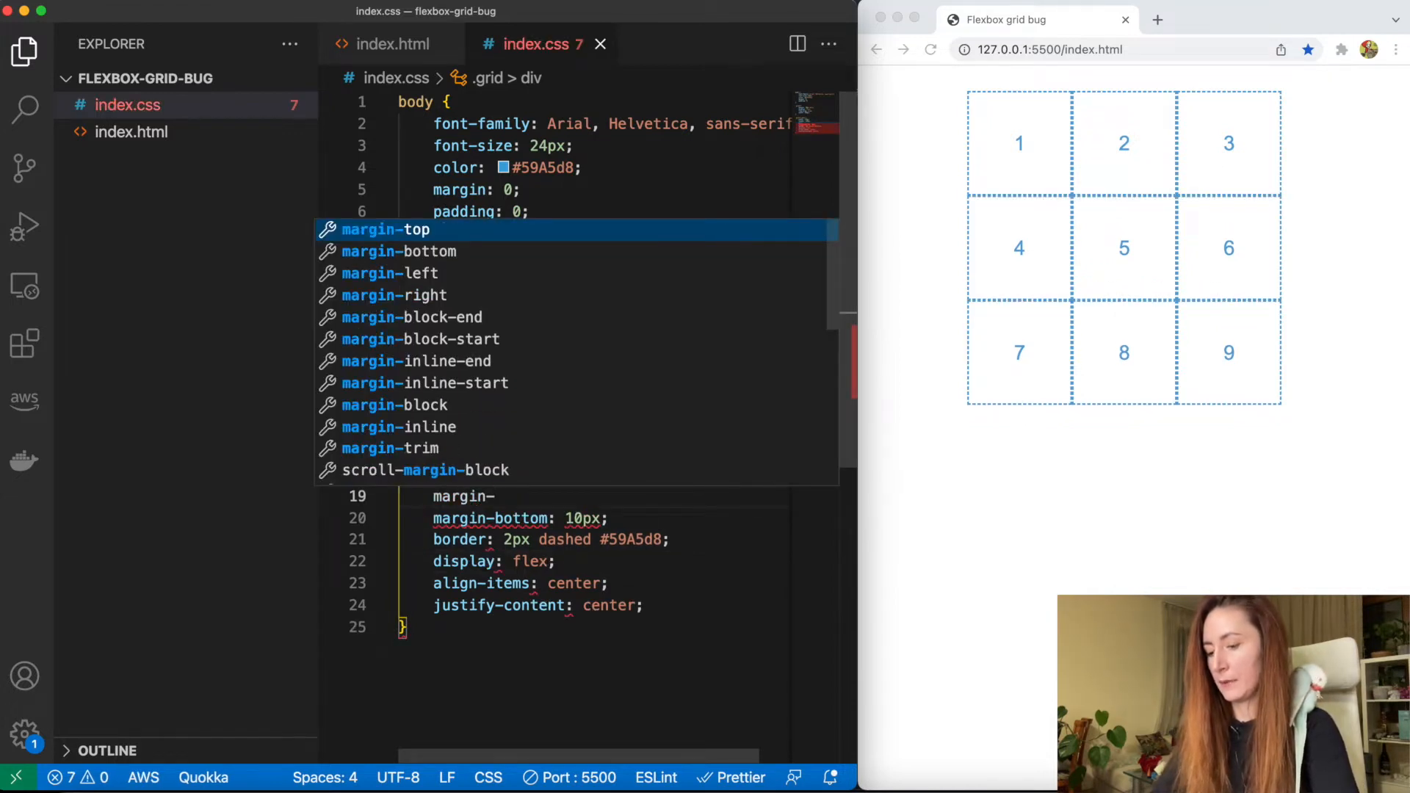
type("left: px;")
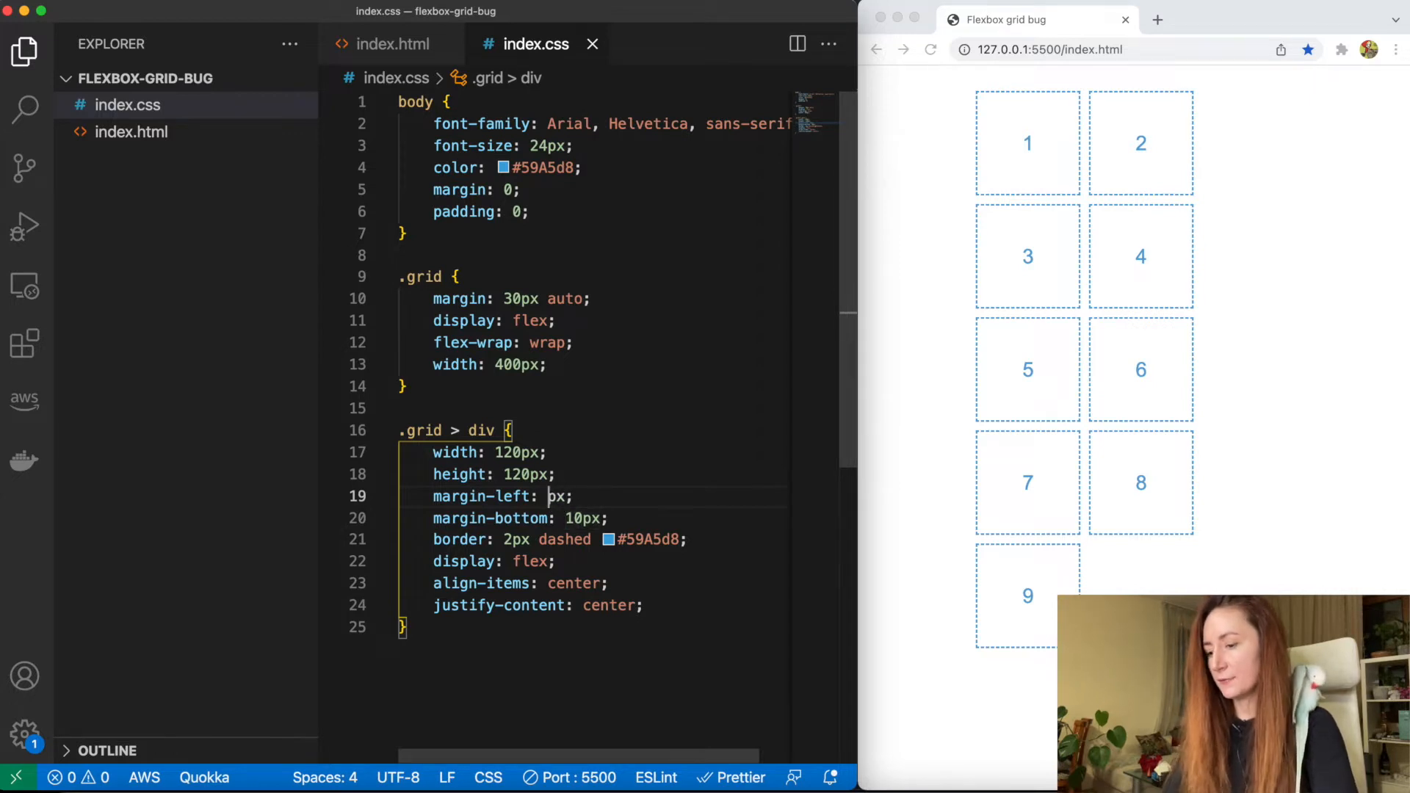
type("5")
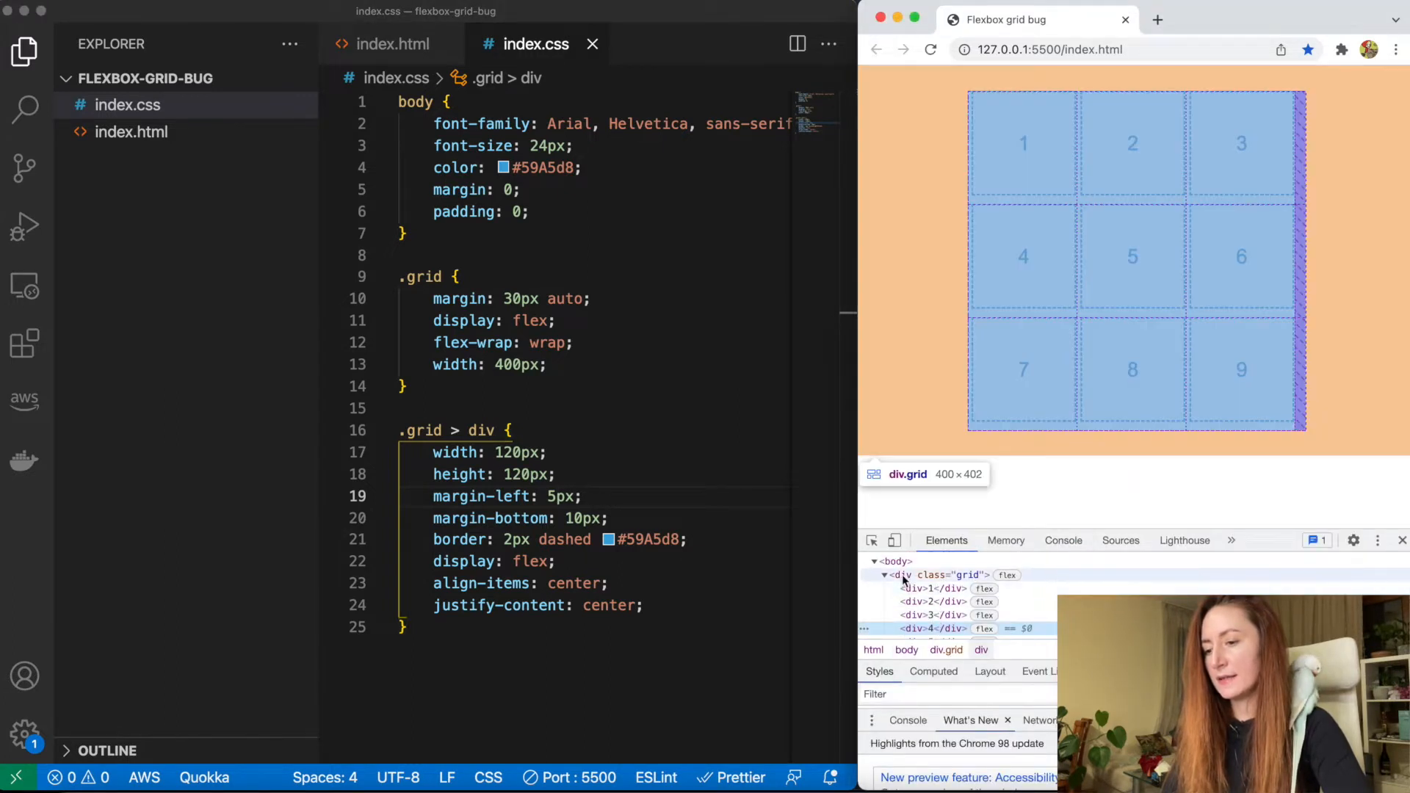
left_click(967, 575)
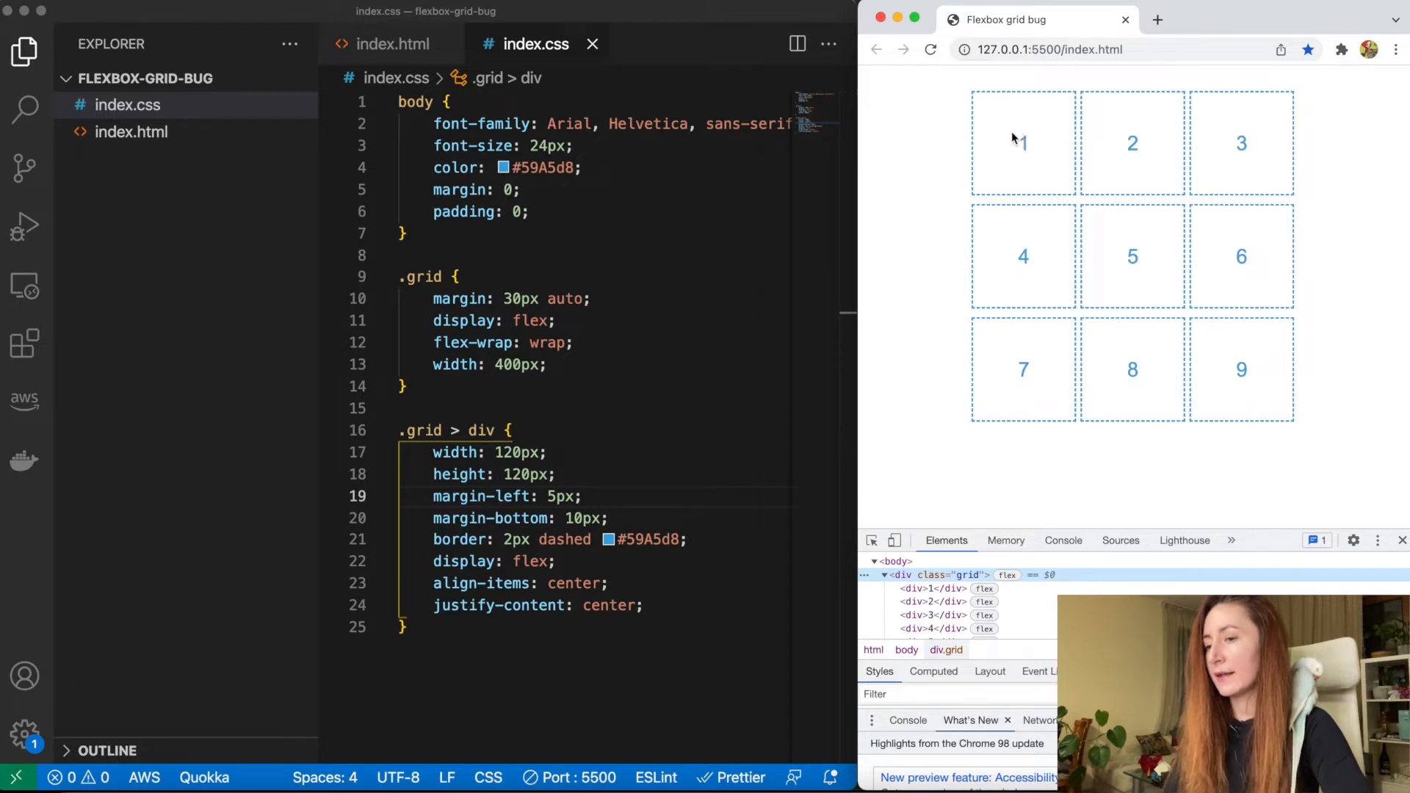
mouse_move(1010, 137)
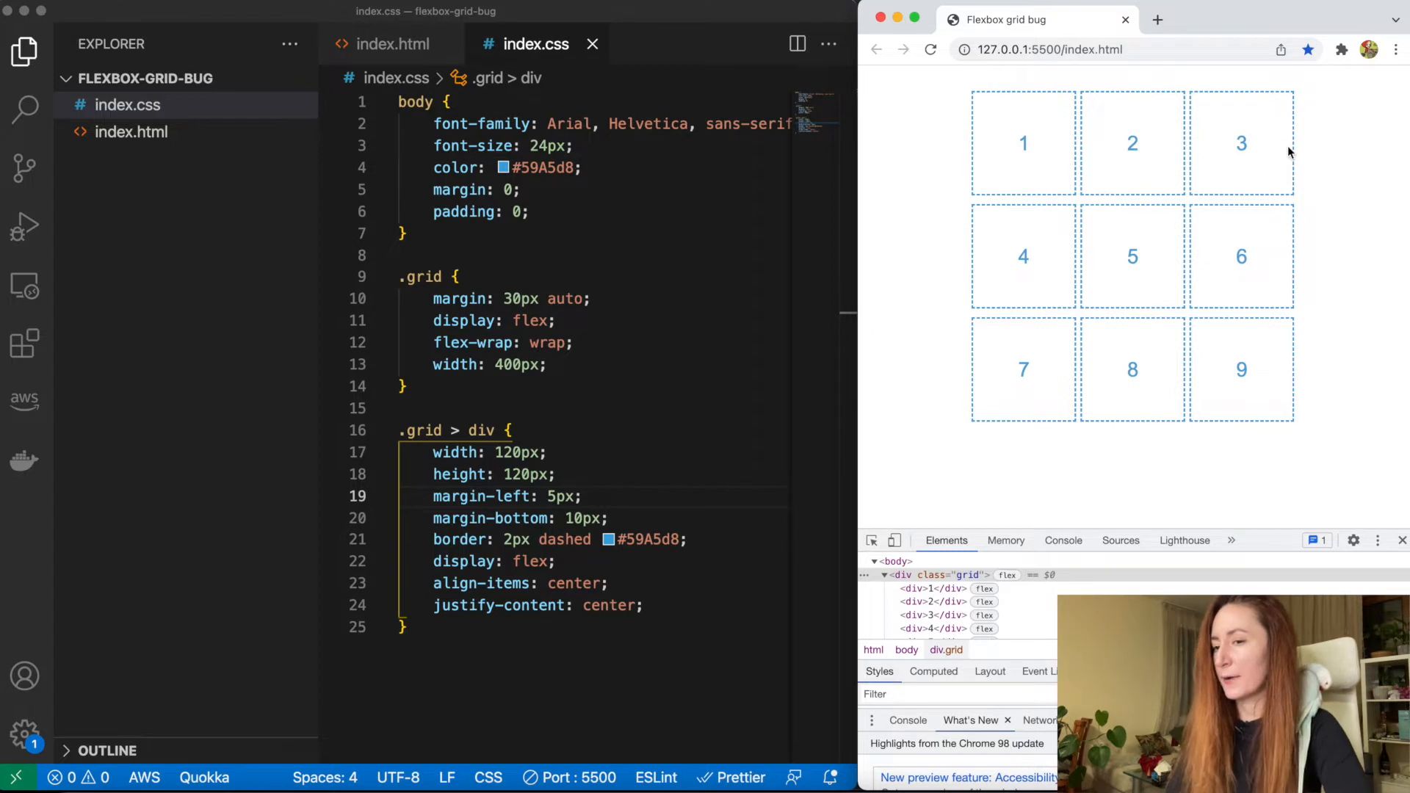
mouse_move(1137, 94)
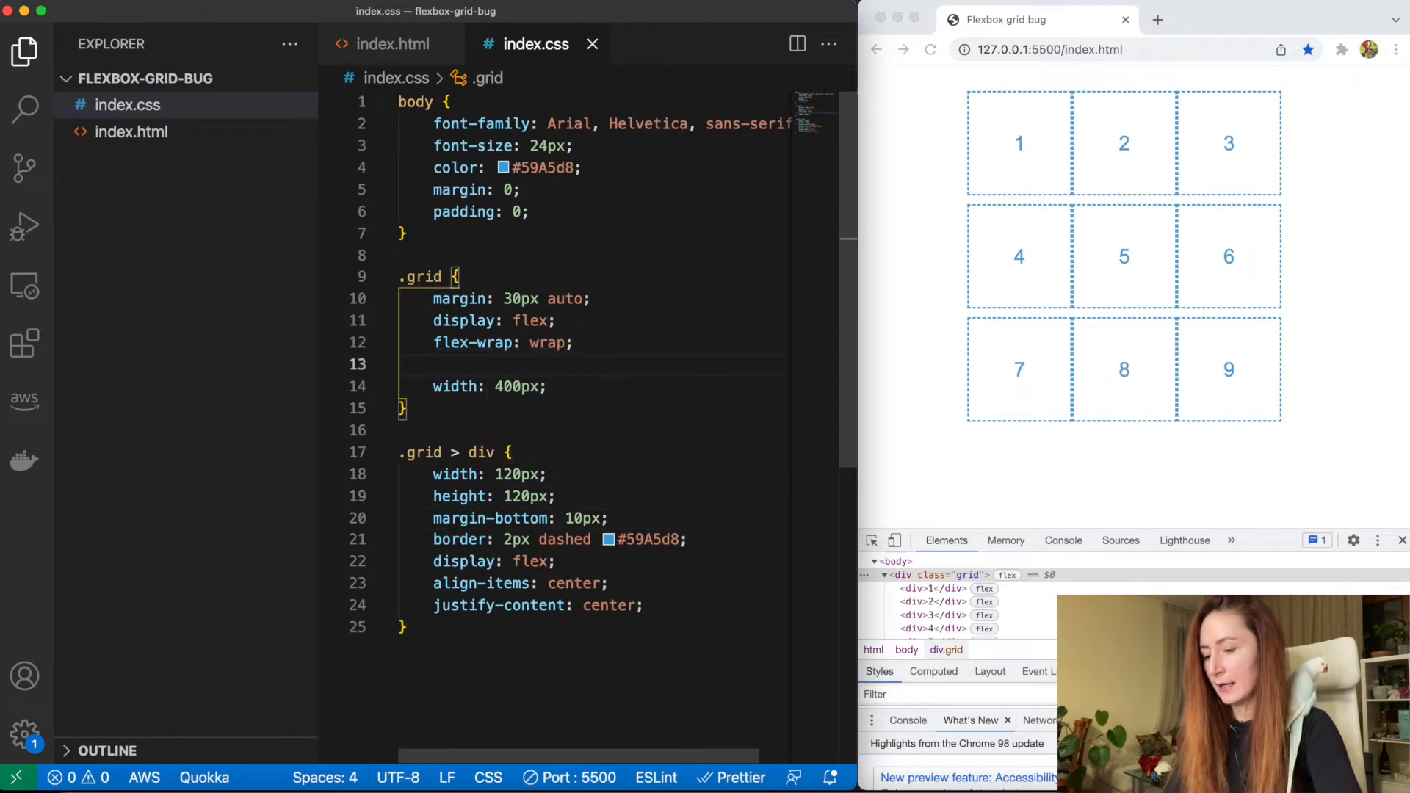
Set justify-content: space-between on .grid and change its width to max-width: 400px
type("justify-content: ;")
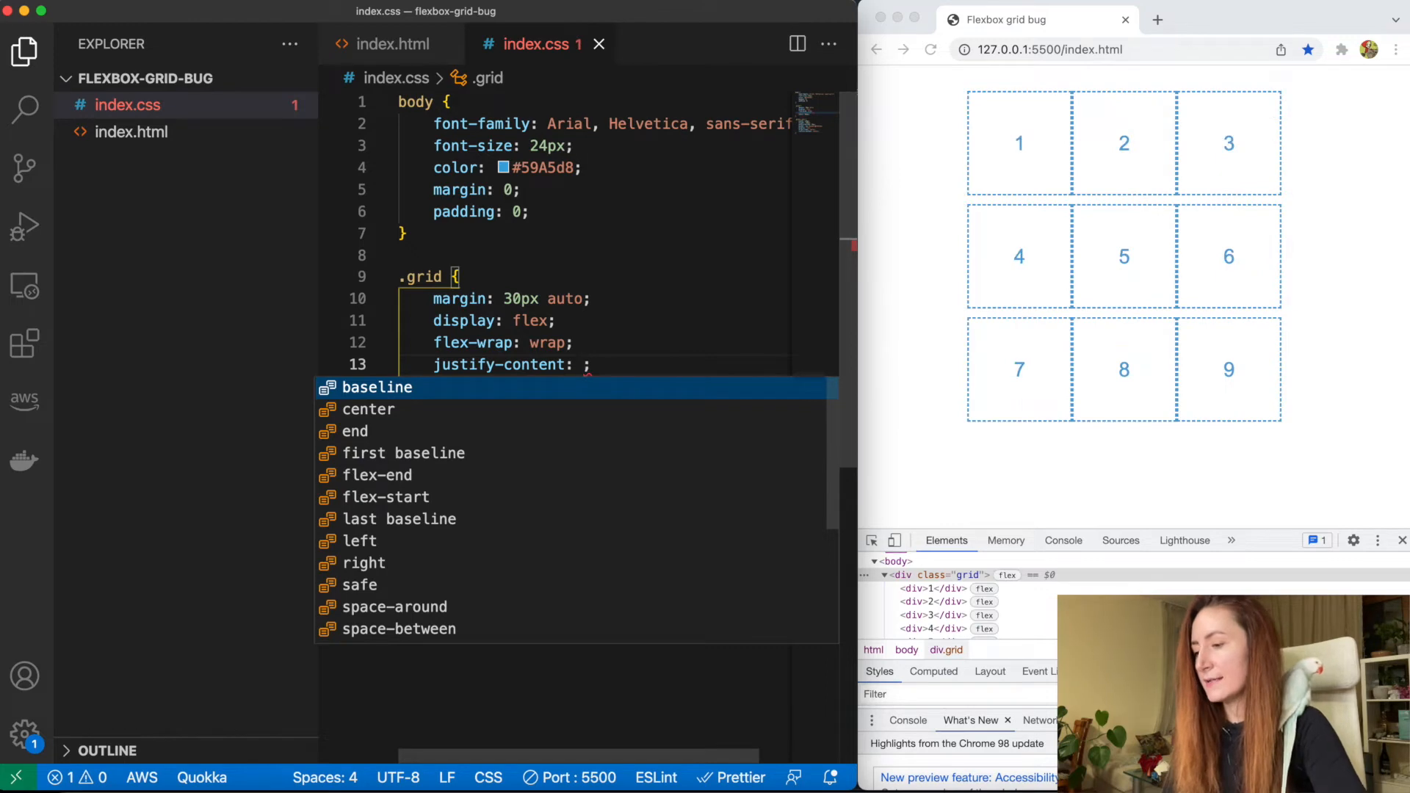
mouse_move(515, 507)
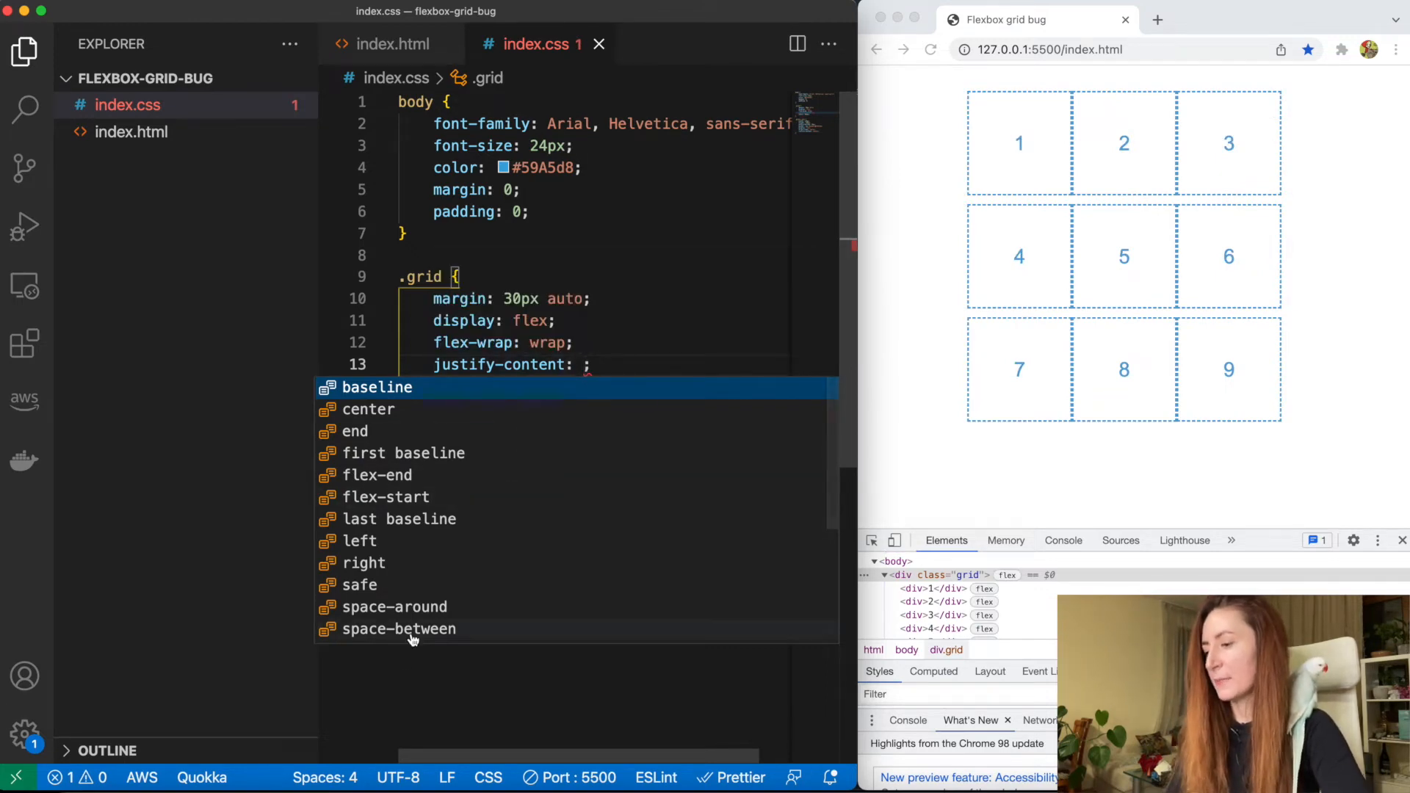
left_click(398, 629)
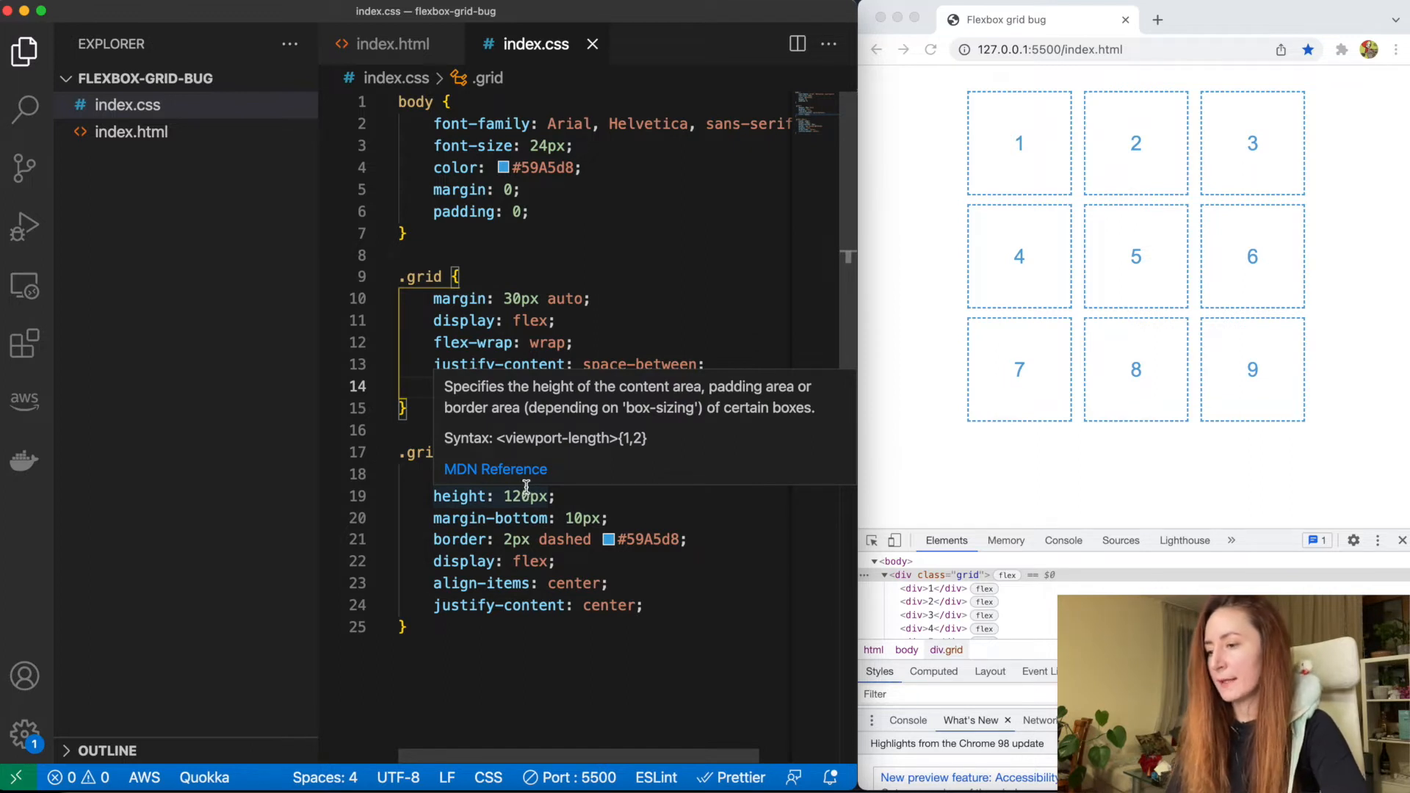
type("width: 40px;")
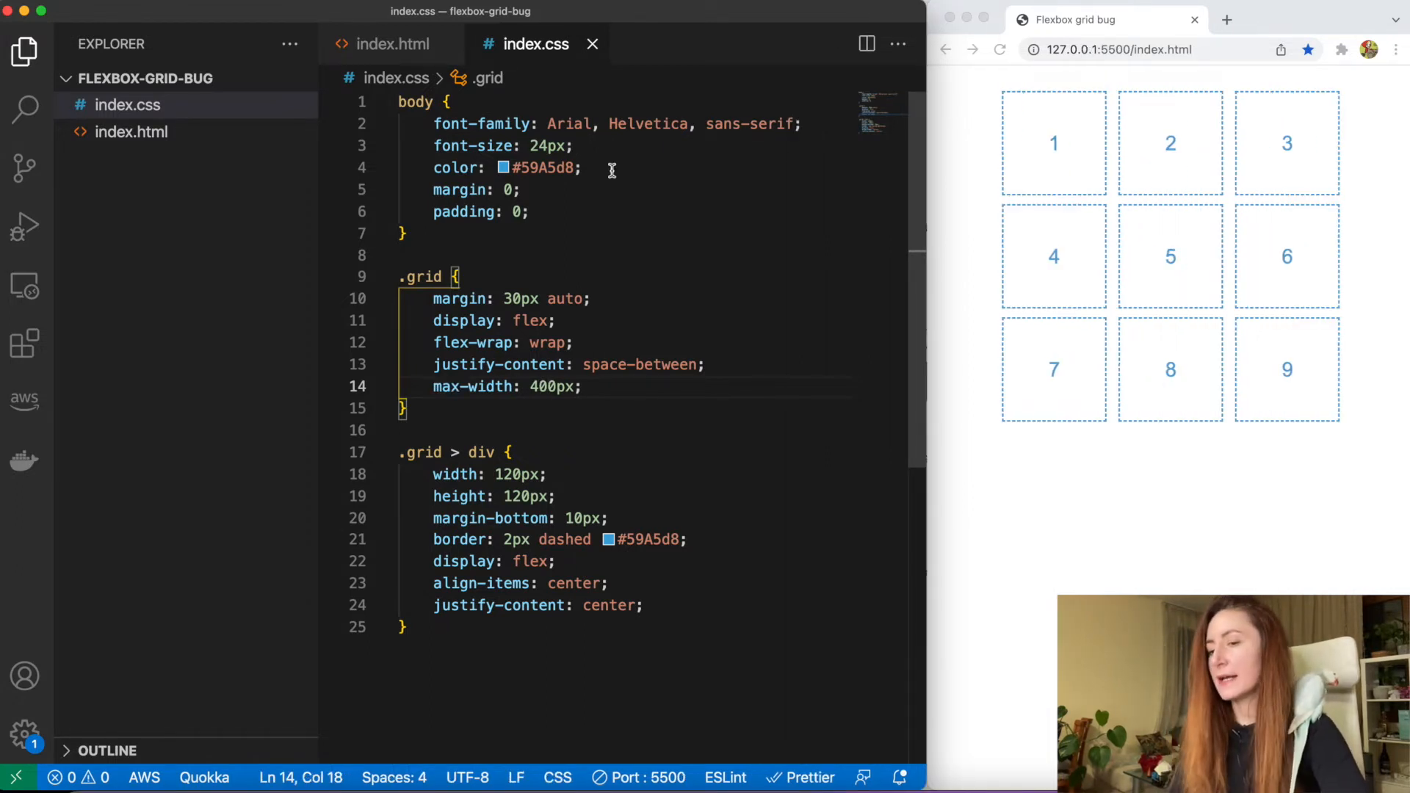
mouse_move(229, 31)
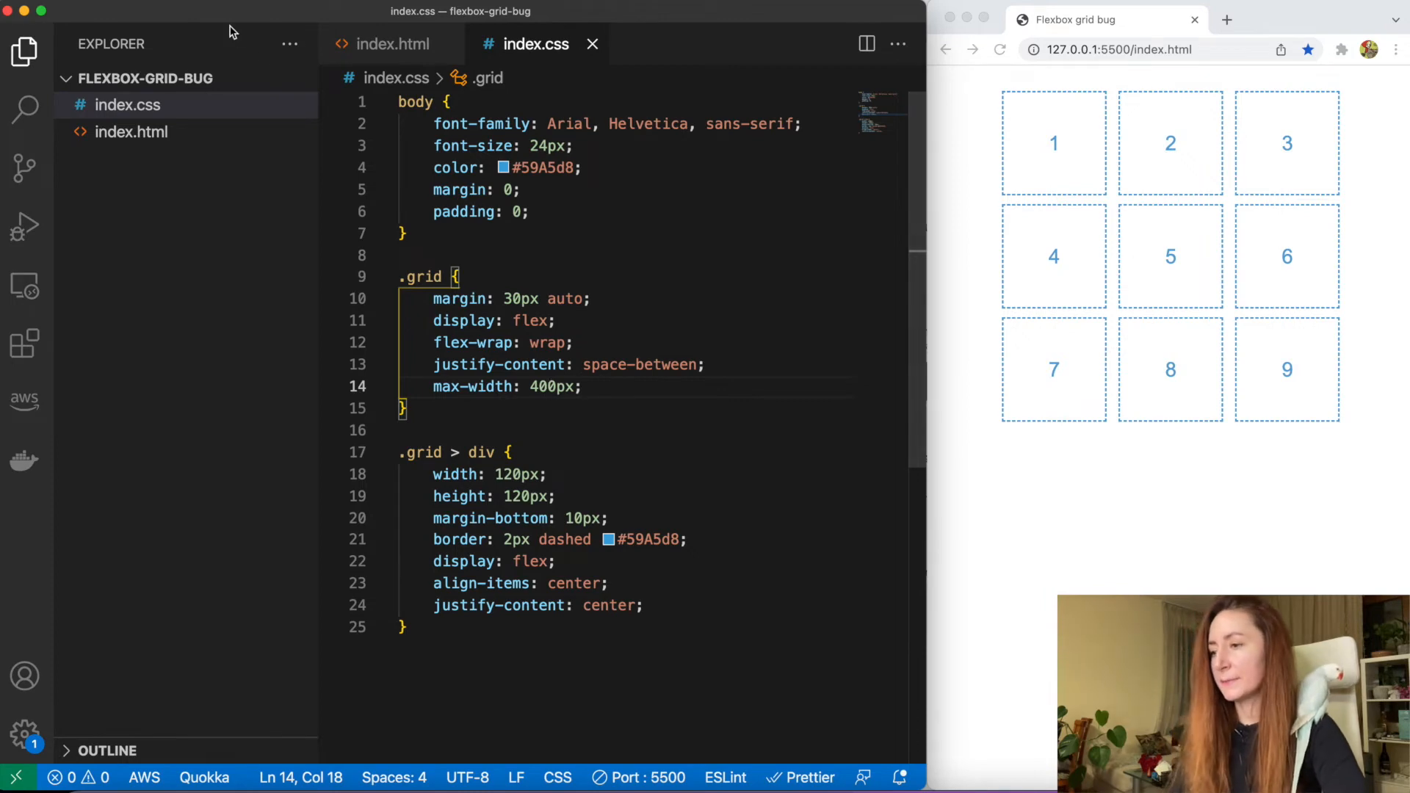
Delete the <div>9</div> line from the grid markup in index.html
left_click(391, 42)
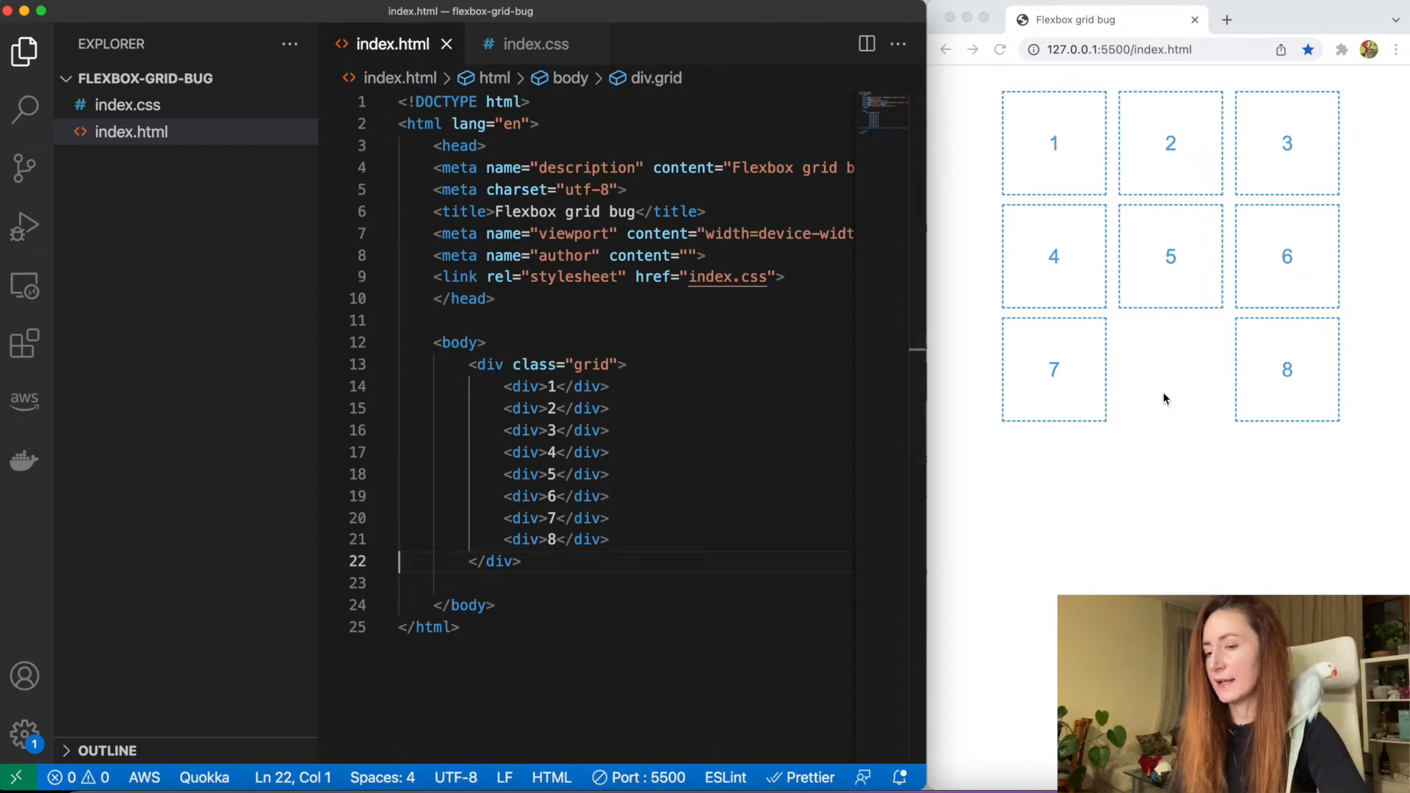
Start a nested &: selector on a new line inside the .grid rule of index.css
left_click(534, 43)
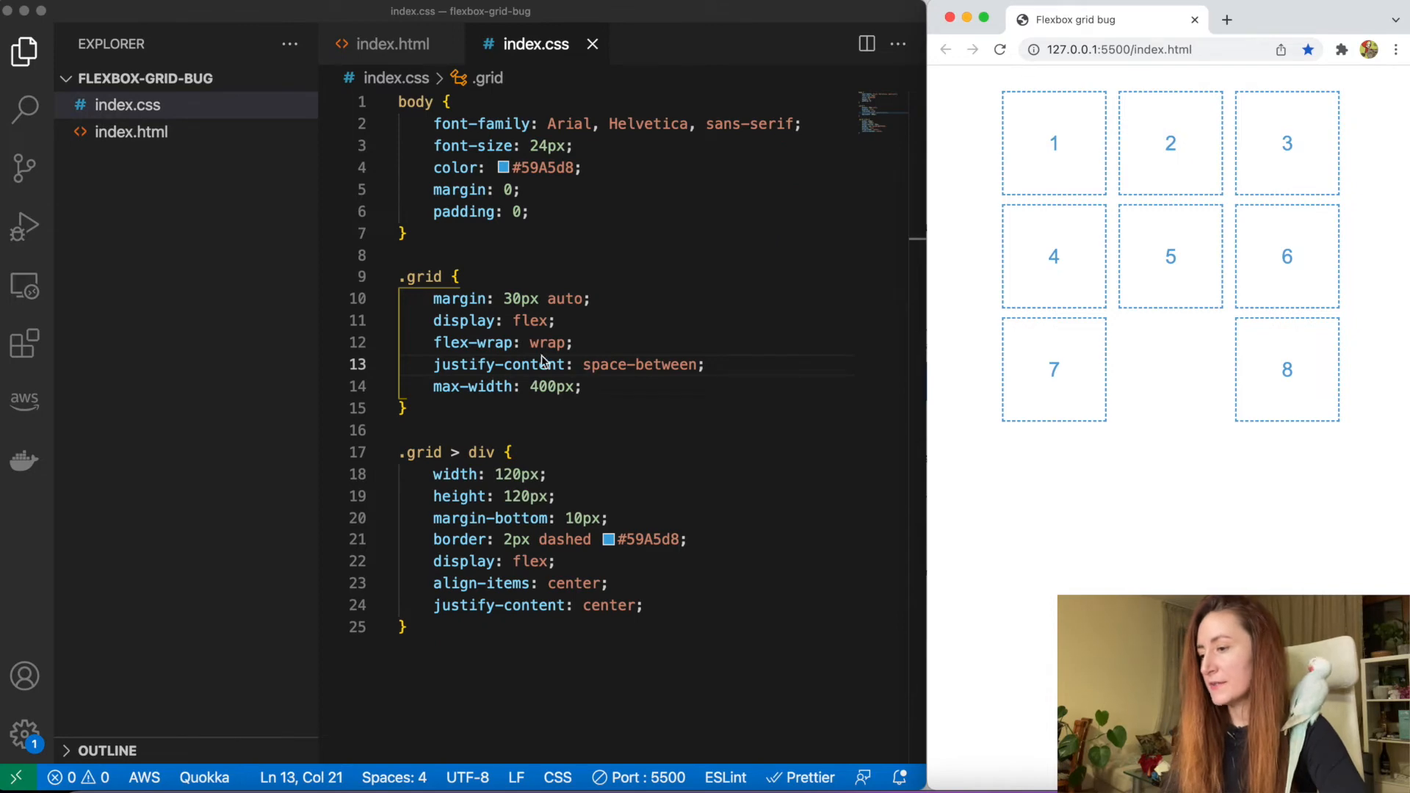
mouse_move(500, 365)
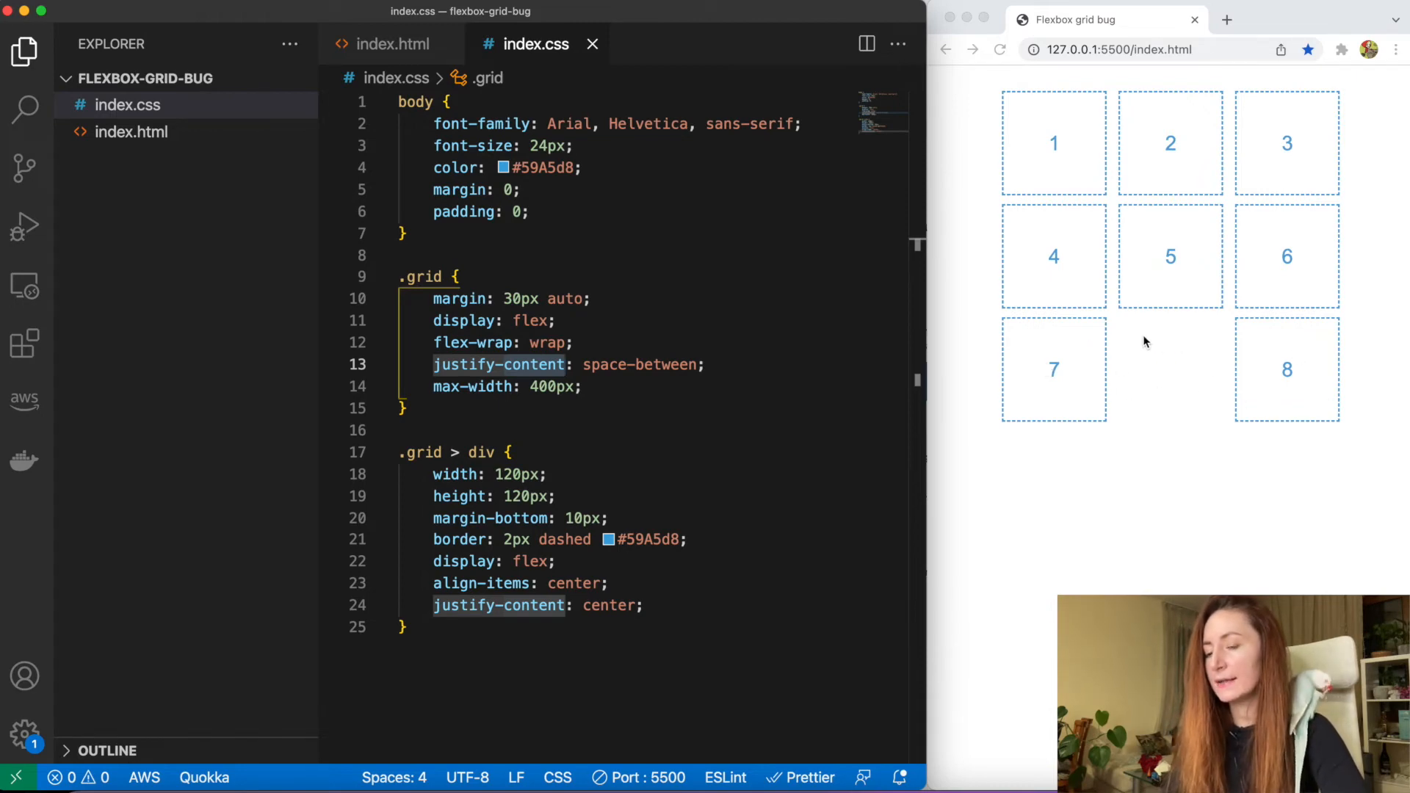
mouse_move(1131, 381)
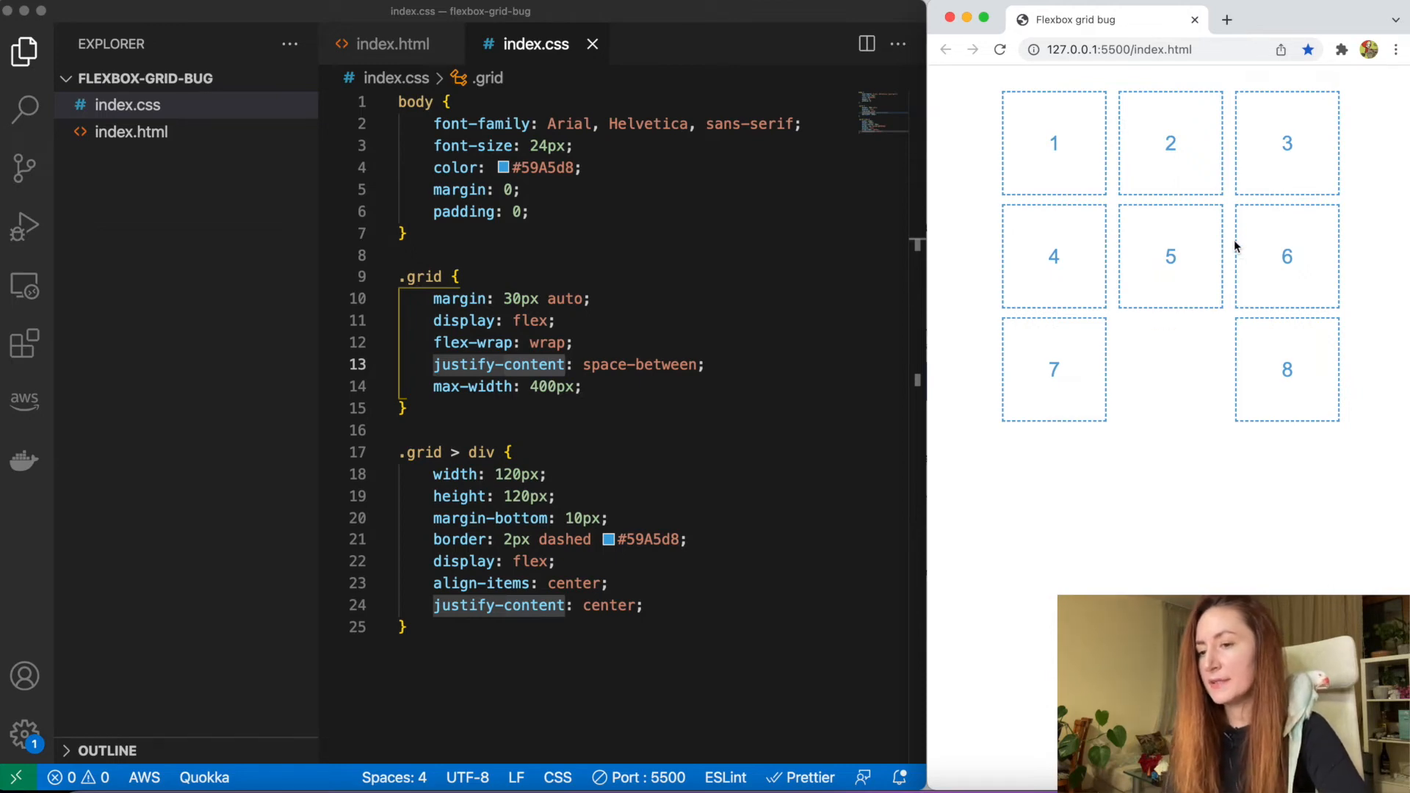
mouse_move(1036, 378)
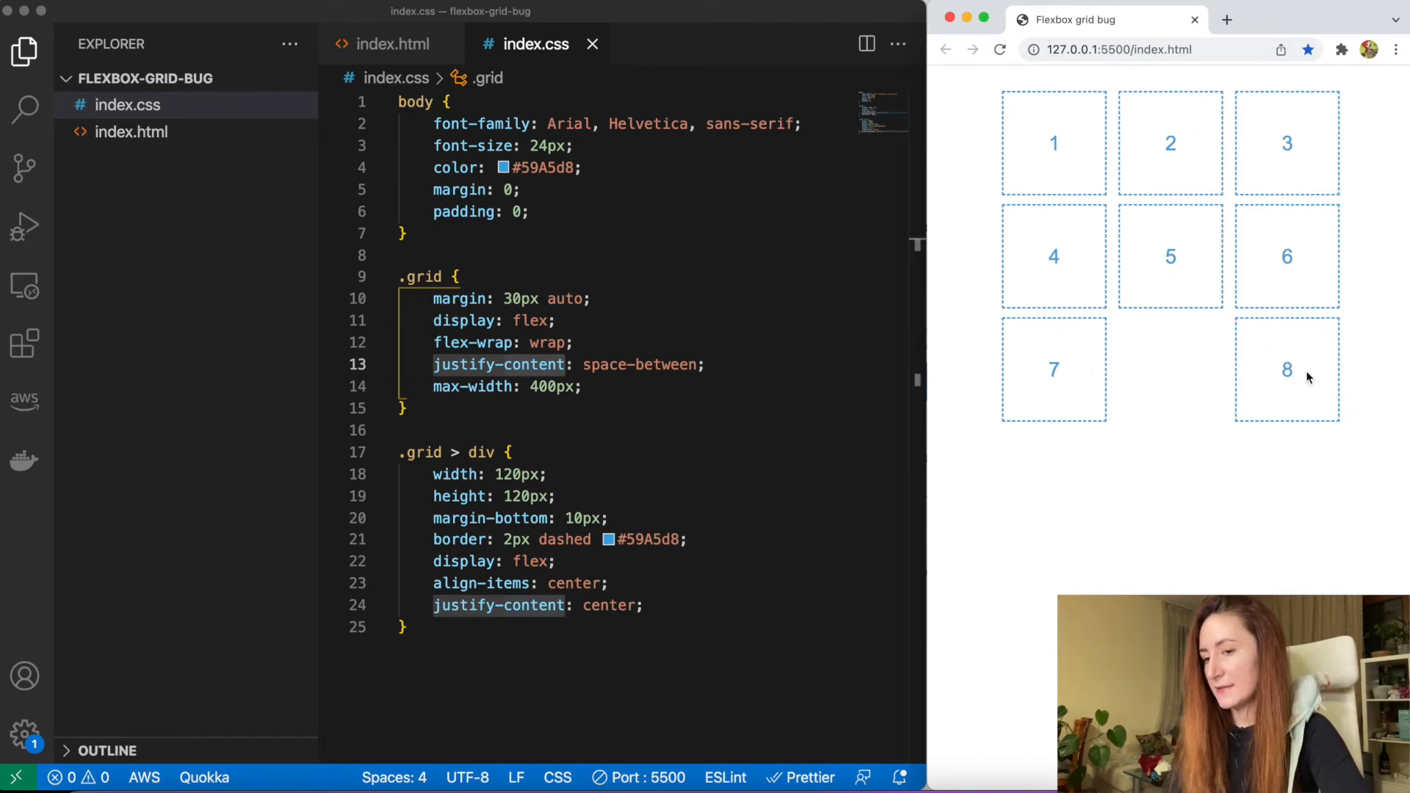
mouse_move(1064, 385)
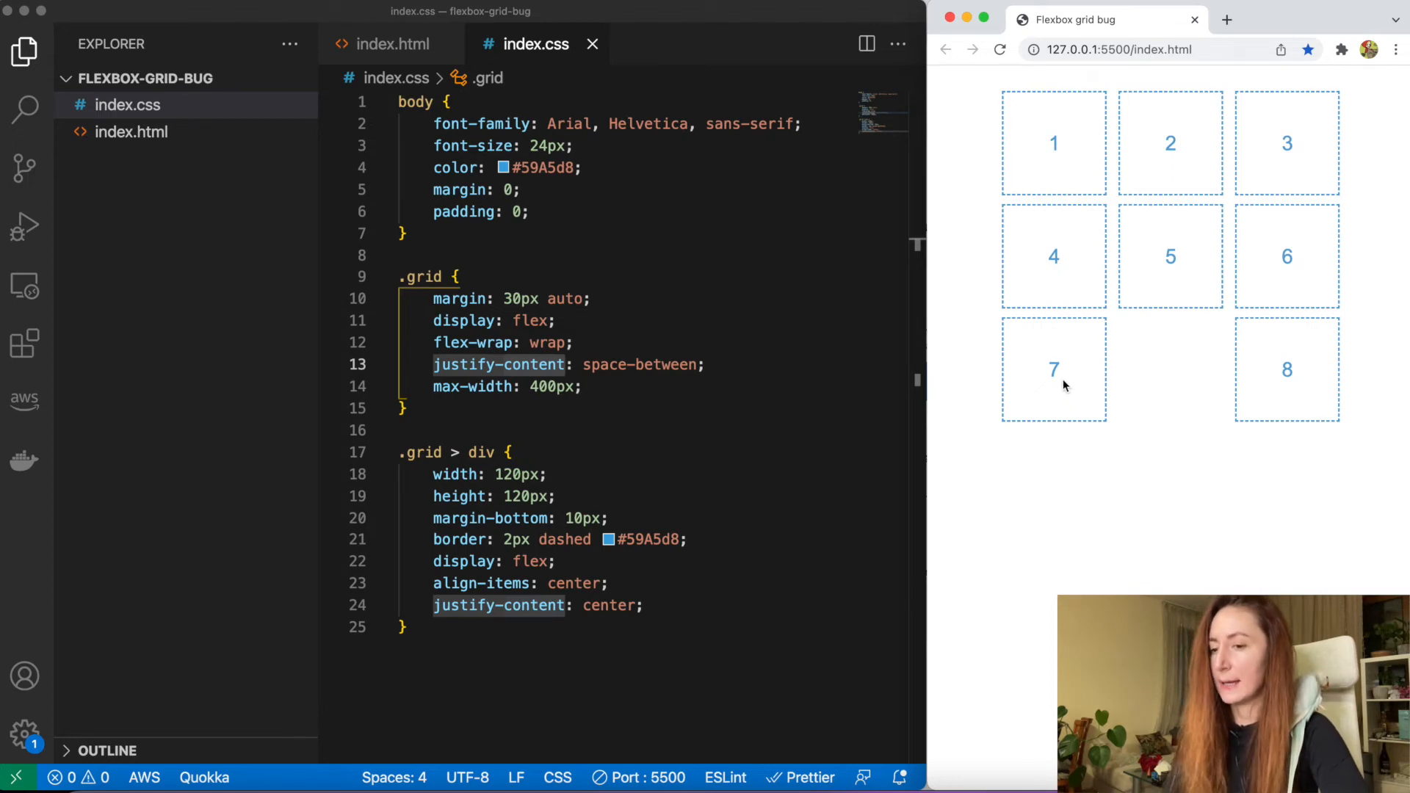
mouse_move(999, 362)
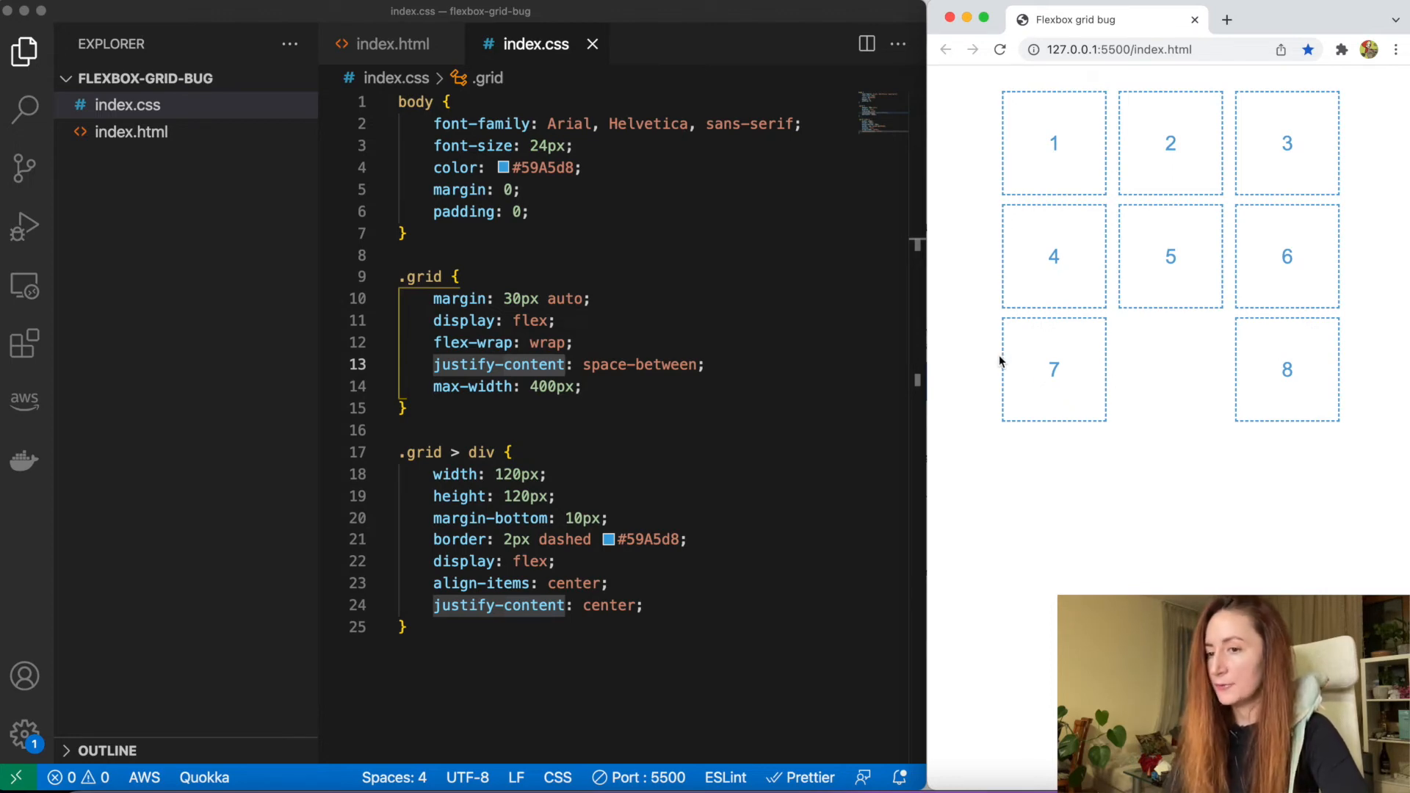
type("&:")
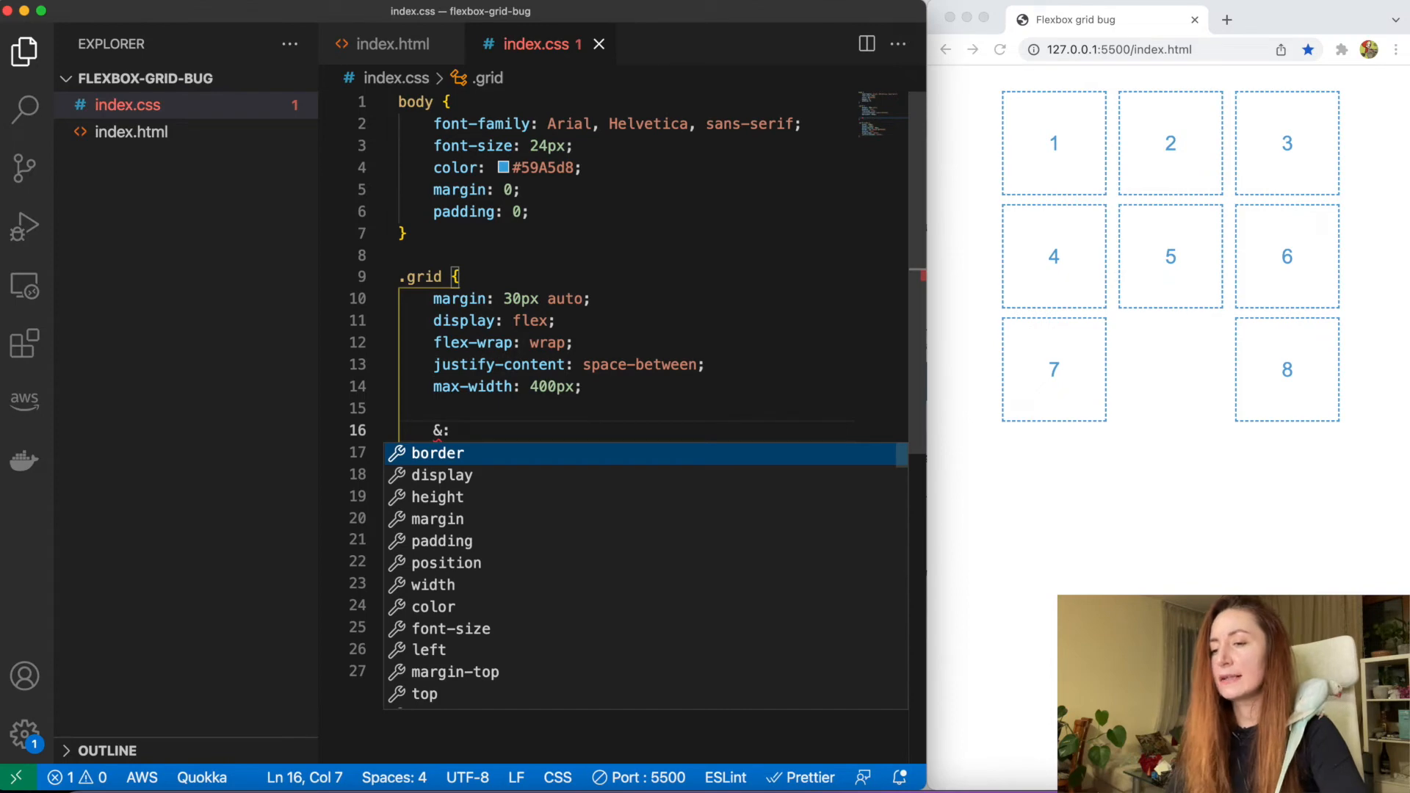
Replace the nested selector with a separate .grid:after rule, accepting :after from autocomplete
type("afte")
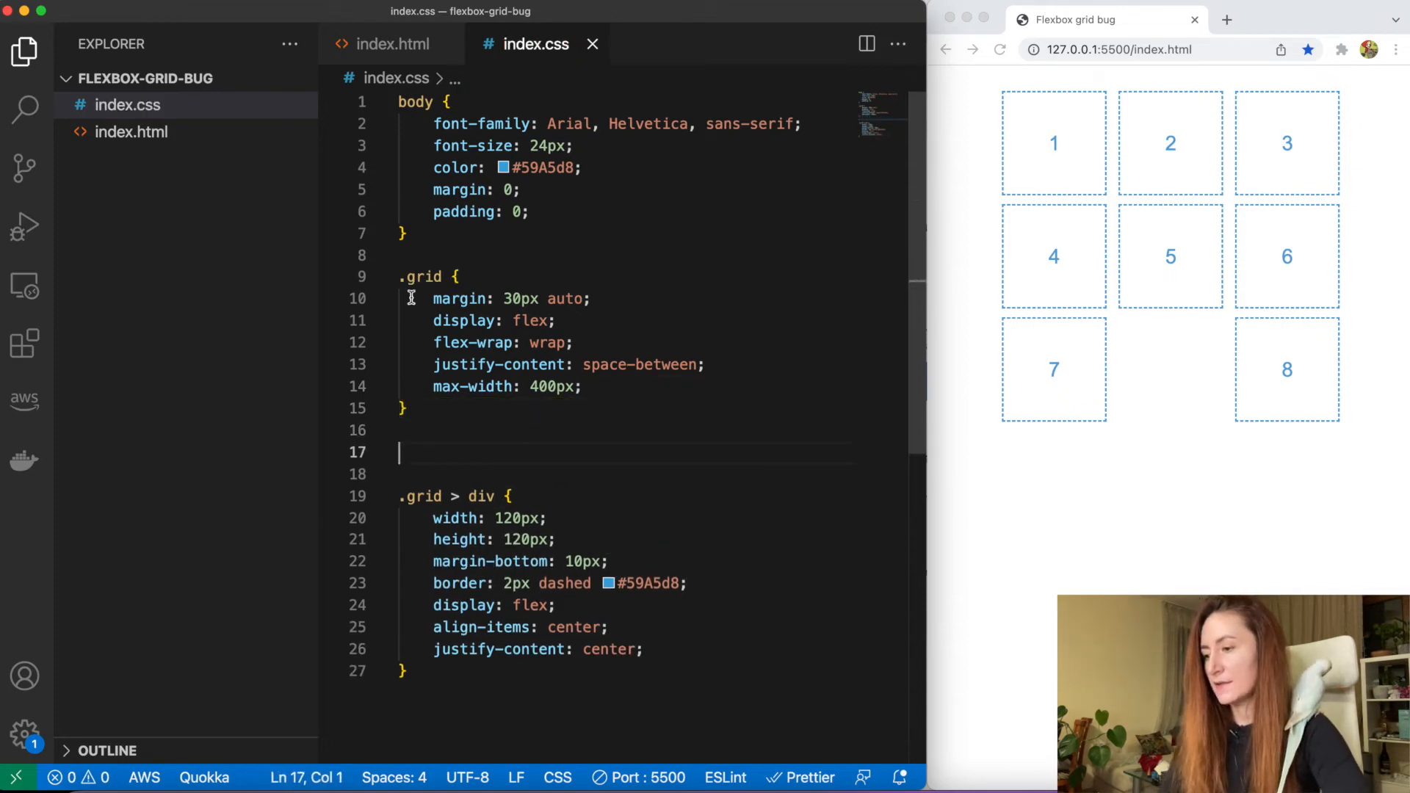
type(".grid {")
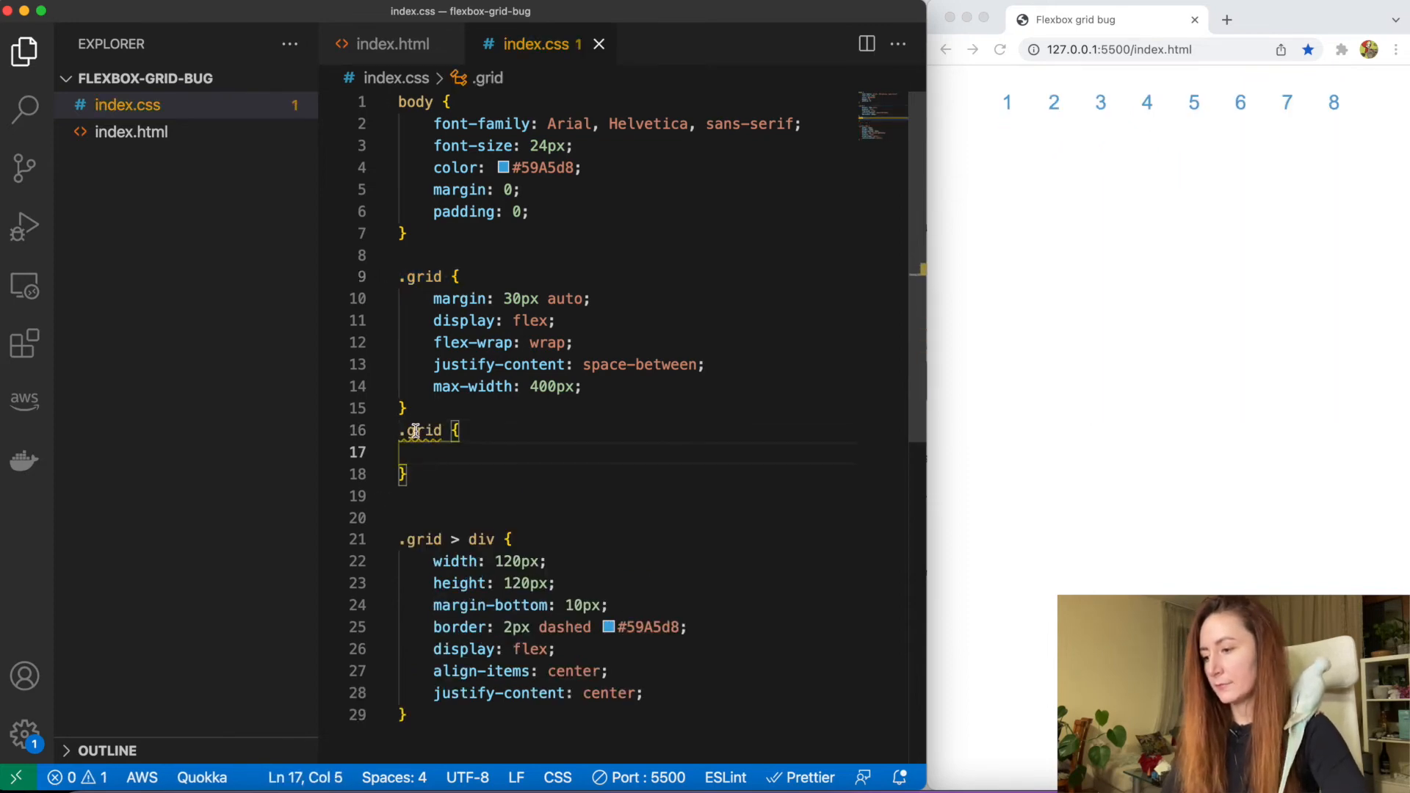
type(":aft")
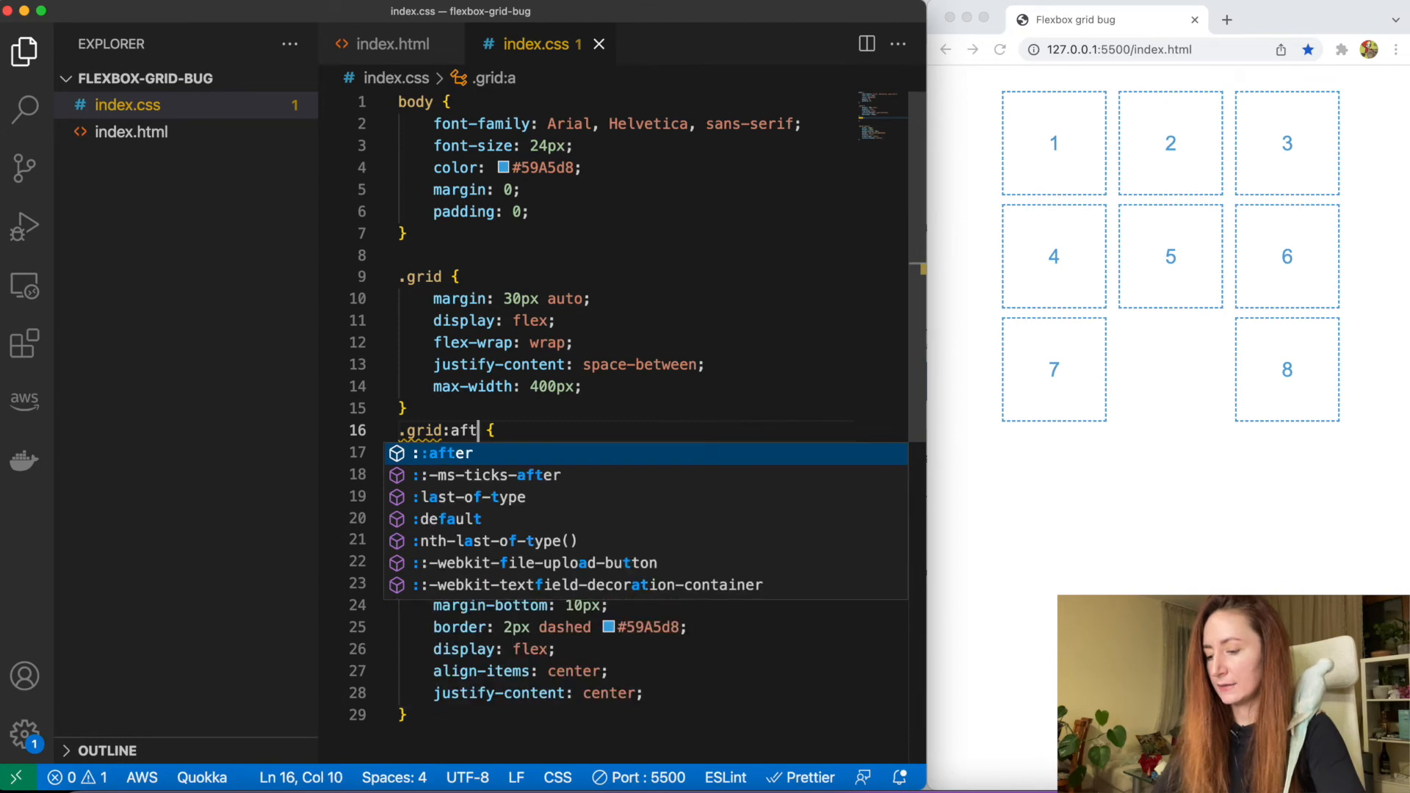
key("Tab")
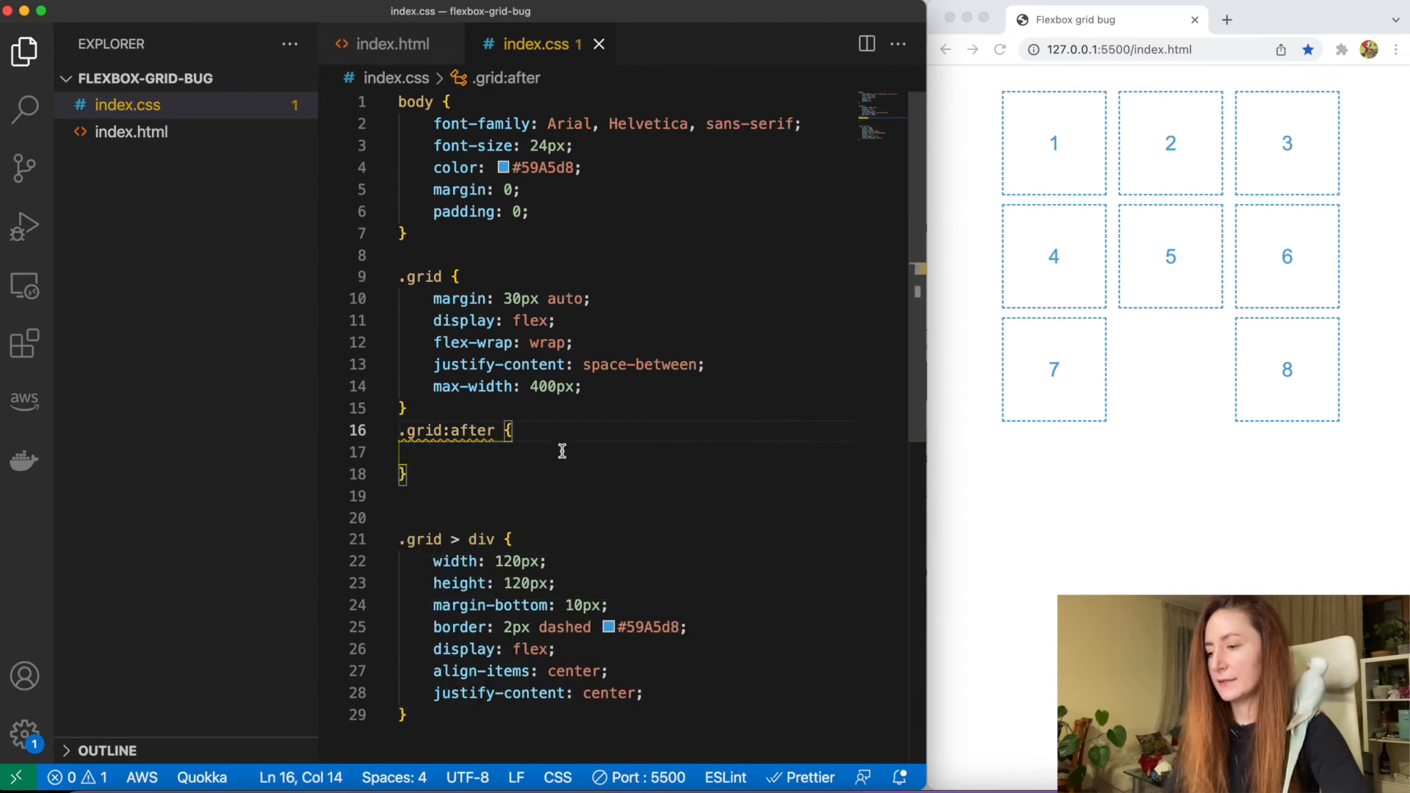
Add content: ""; and begin a display declaration in .grid:after
type("c")
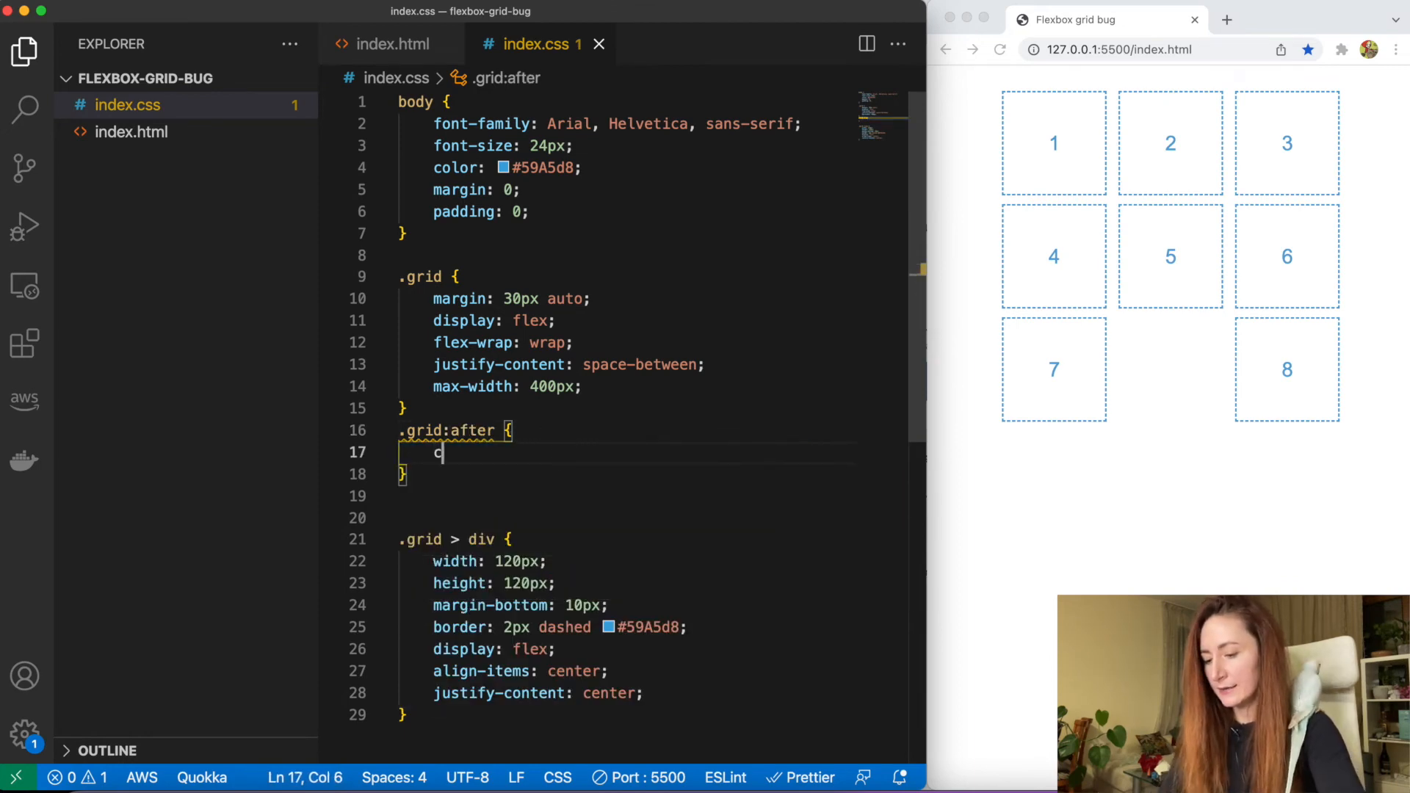
type("ontent: \"\";")
type("d")
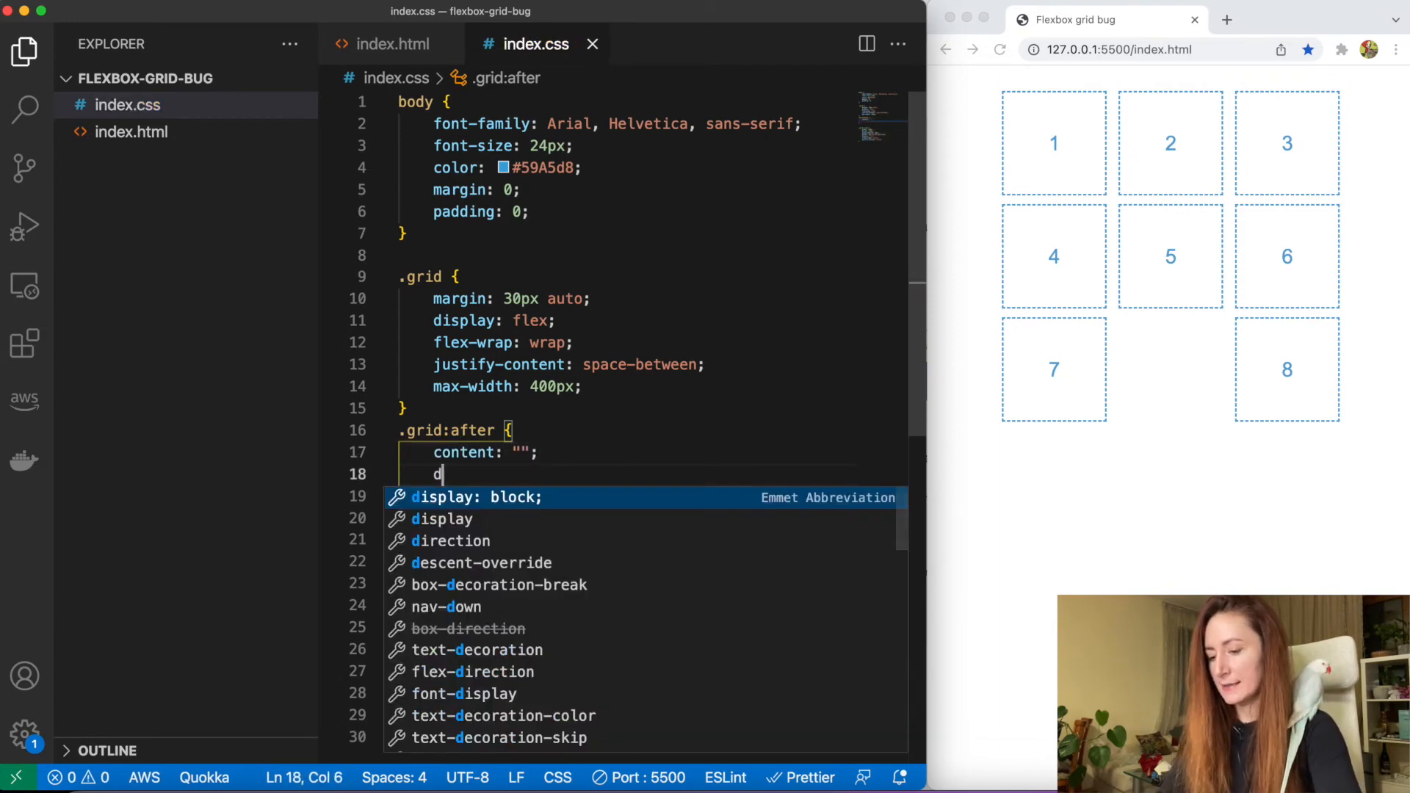
type("isplay: block;")
type("width: 120px;")
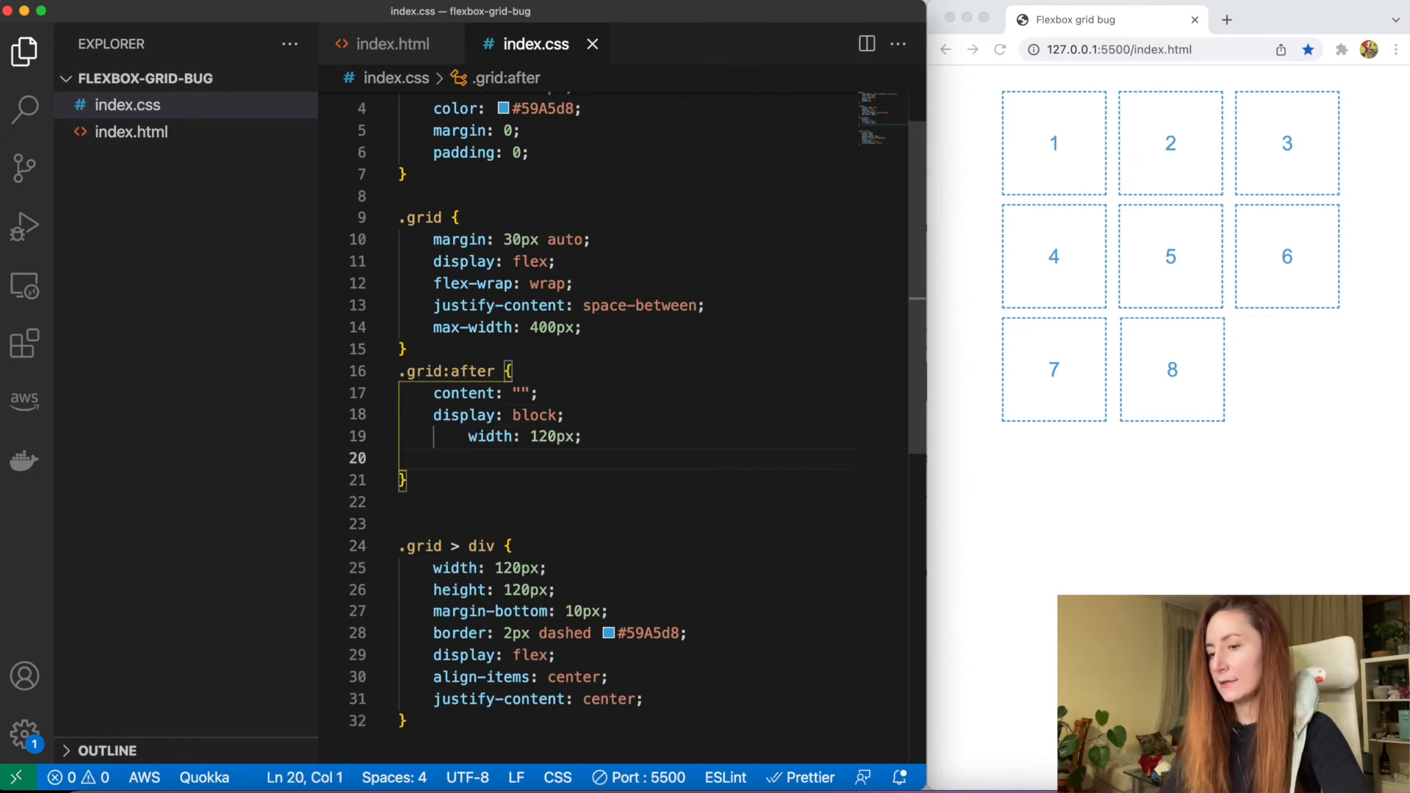
Finish display: block; and width: 120px; in .grid:after and save so Prettier formats
key("Backspace")
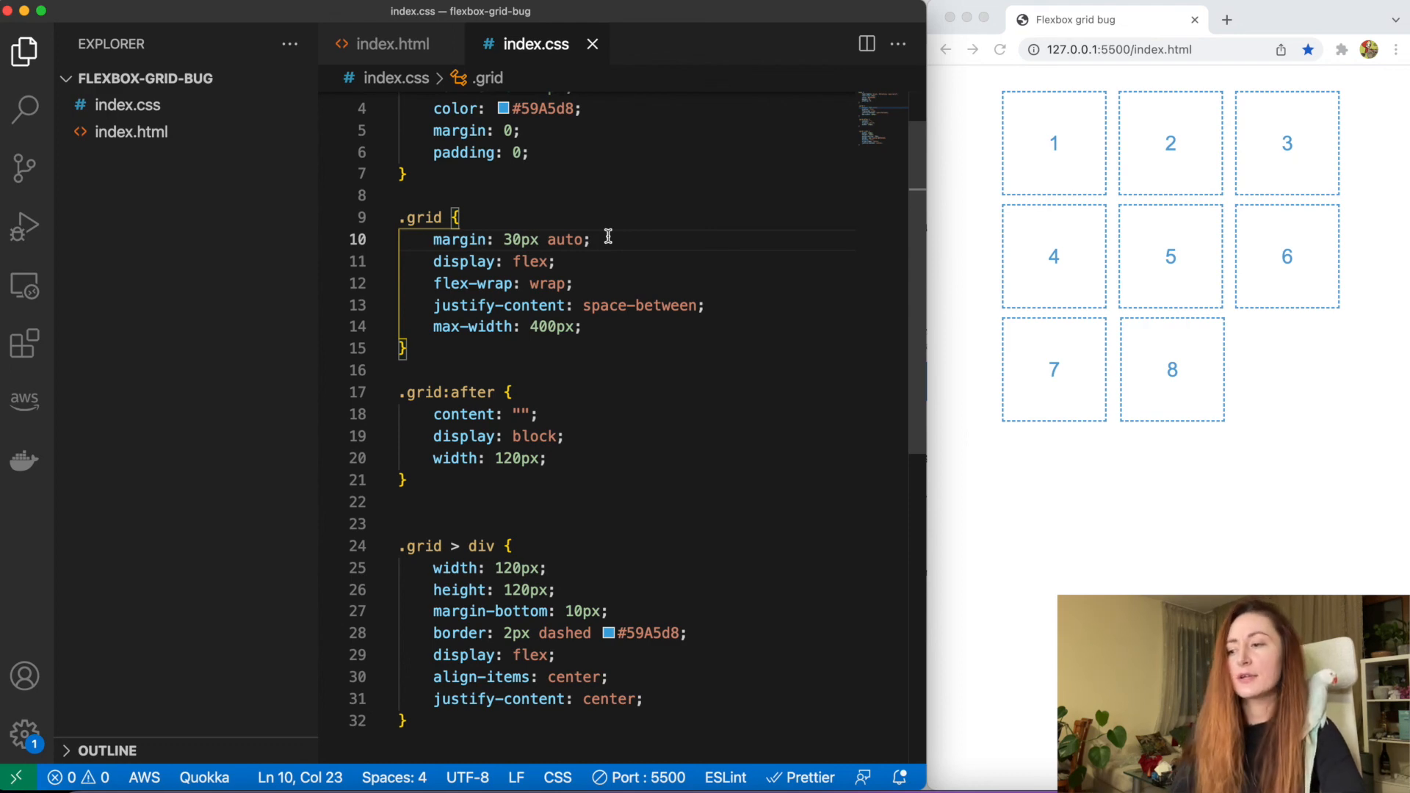
double_click(535, 437)
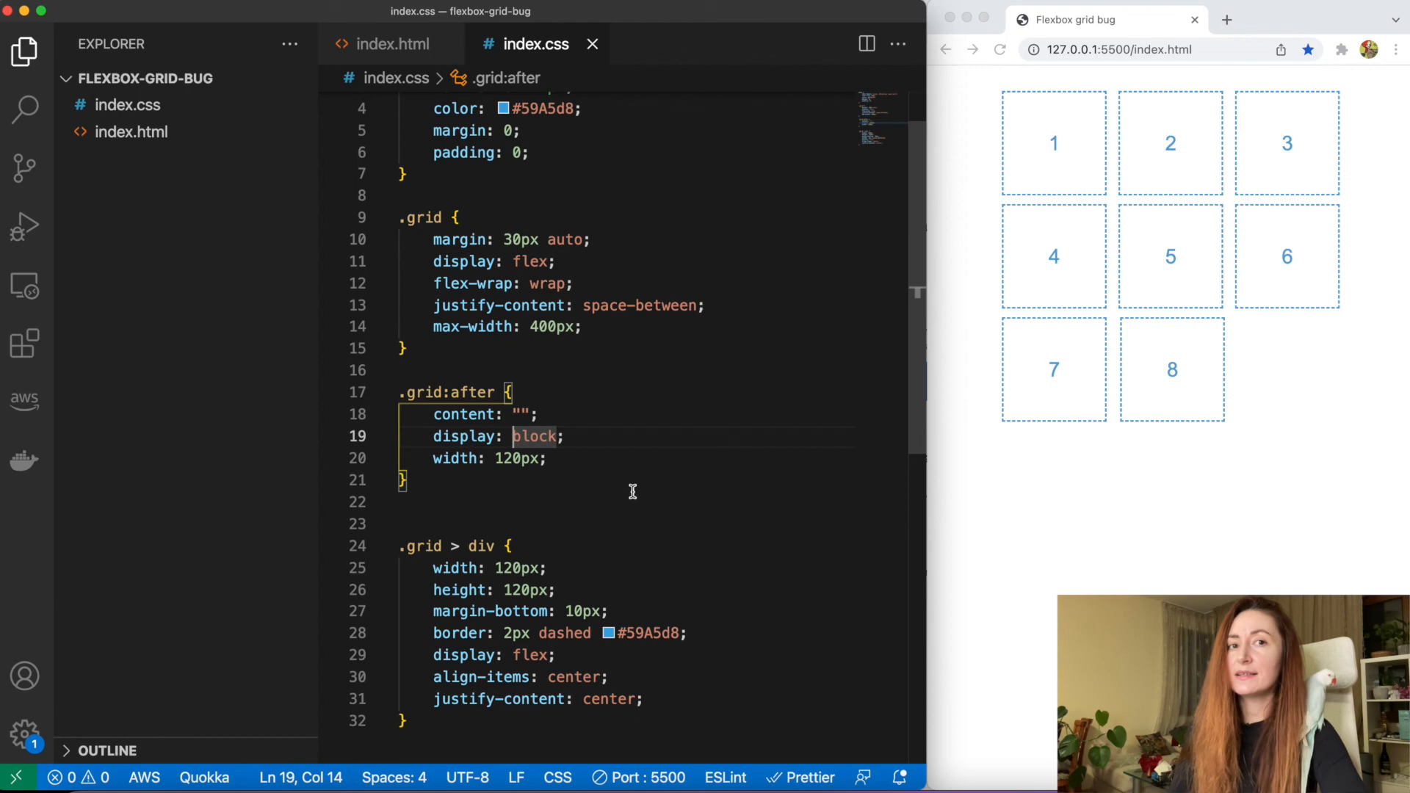